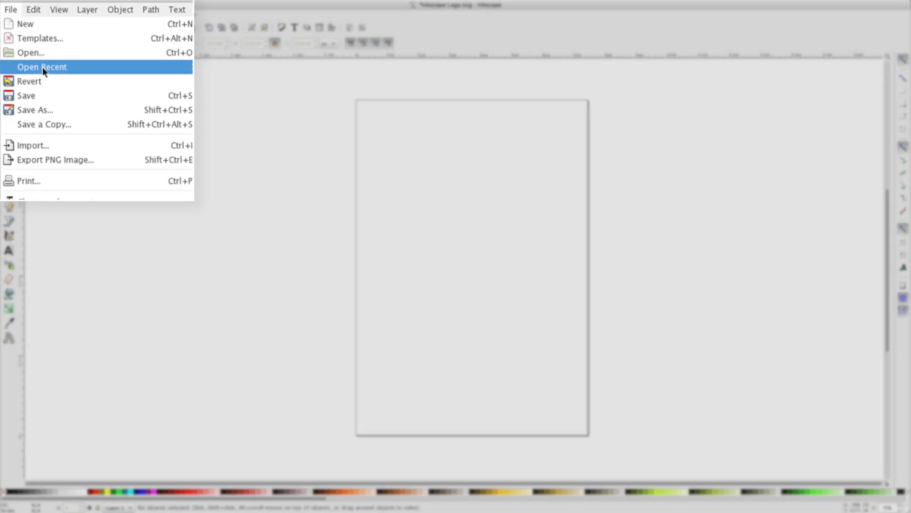
Step: Start File > Import and pick logo.png in the Inkscape folder
{"action": "left_click", "coordinate": [33, 145]}
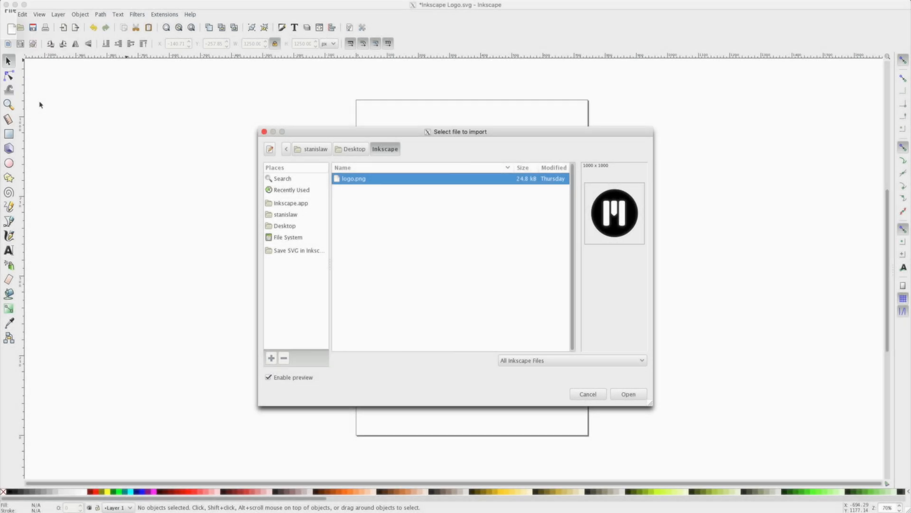
{"action": "mouse_move", "coordinate": [205, 159]}
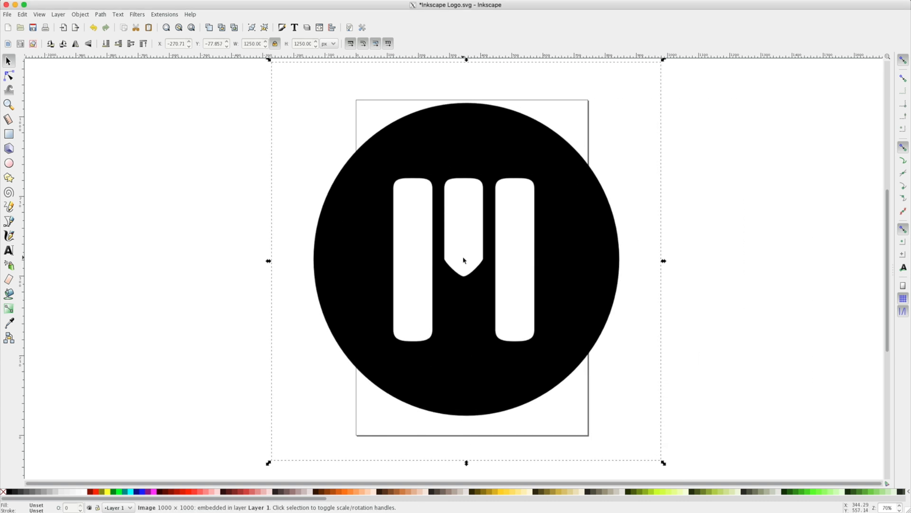
{"action": "mouse_move", "coordinate": [457, 263]}
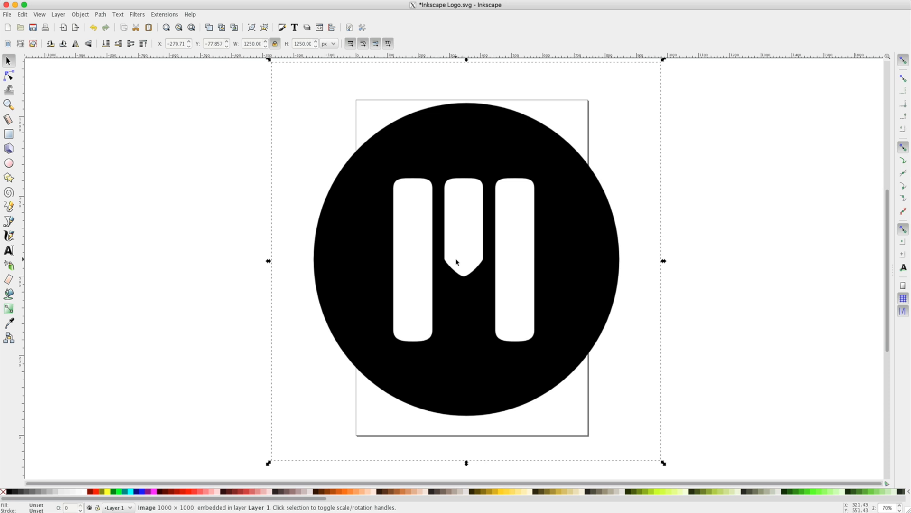
Step: Preview a Brightness cutoff trace in Trace Bitmap, tuning the threshold to 0.030
{"action": "left_click", "coordinate": [100, 14]}
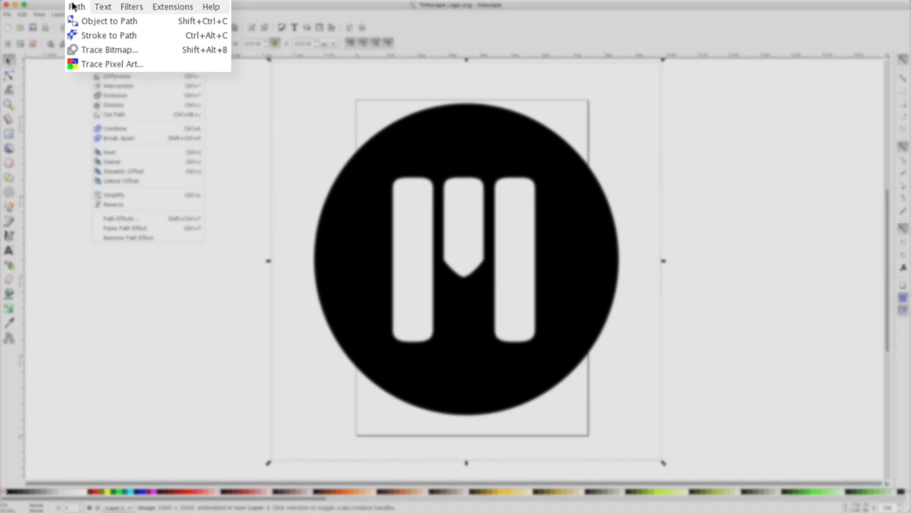
{"action": "mouse_move", "coordinate": [113, 50]}
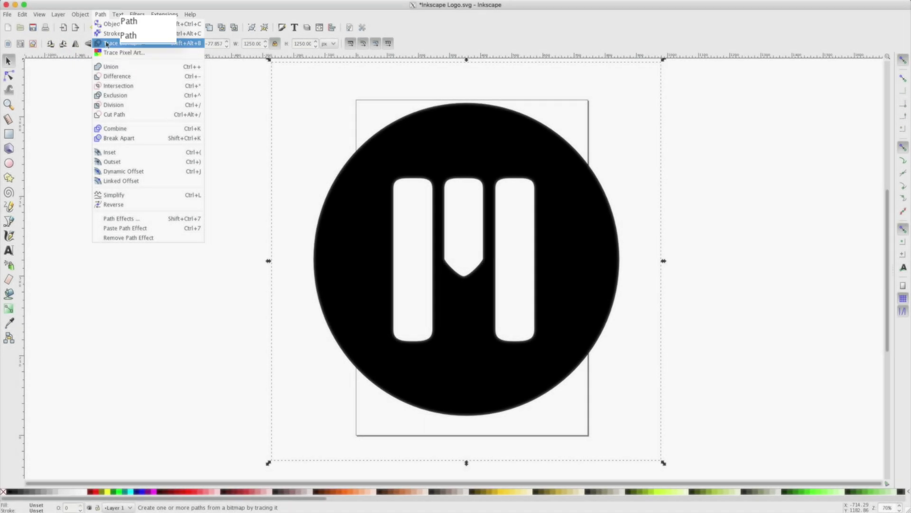
{"action": "left_click", "coordinate": [120, 43]}
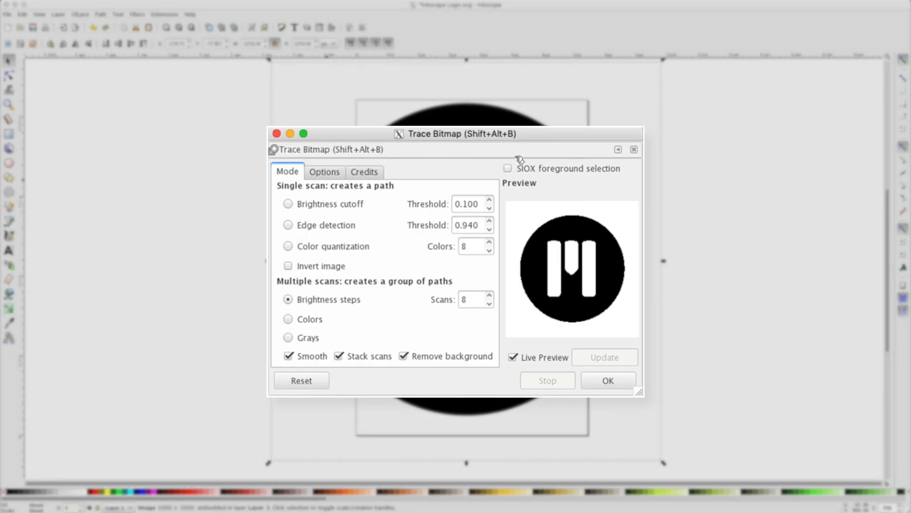
{"action": "mouse_move", "coordinate": [483, 169]}
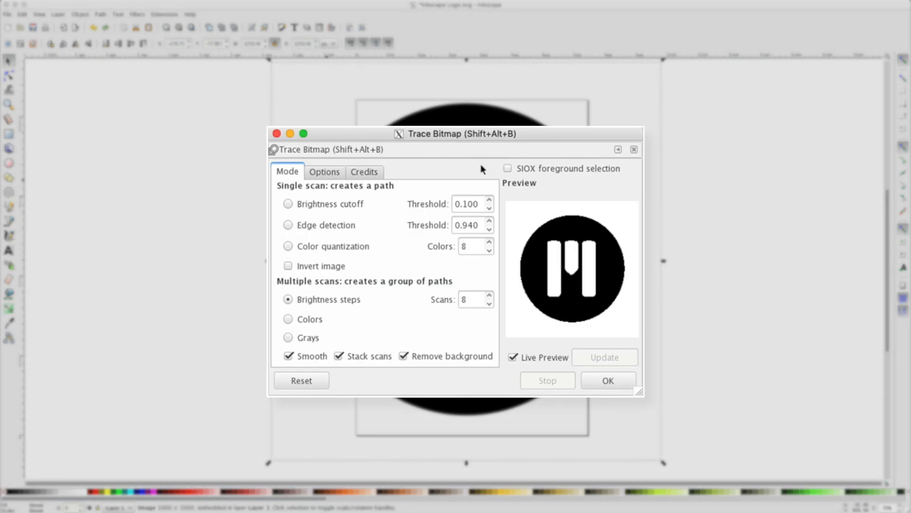
{"action": "mouse_move", "coordinate": [326, 225]}
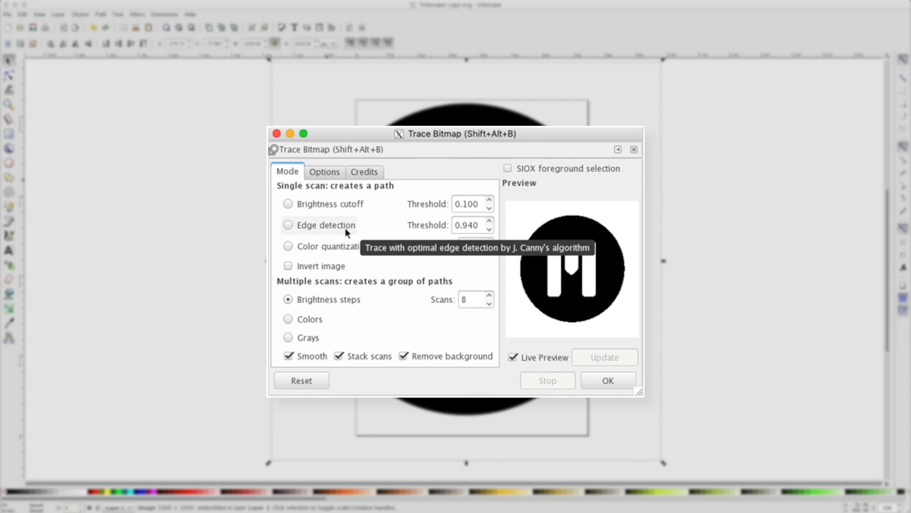
{"action": "mouse_move", "coordinate": [346, 246]}
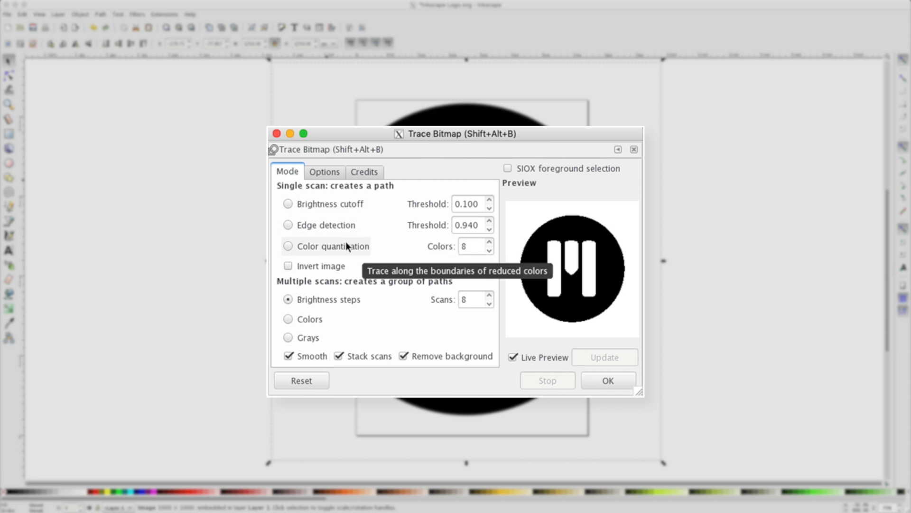
{"action": "left_click", "coordinate": [288, 204]}
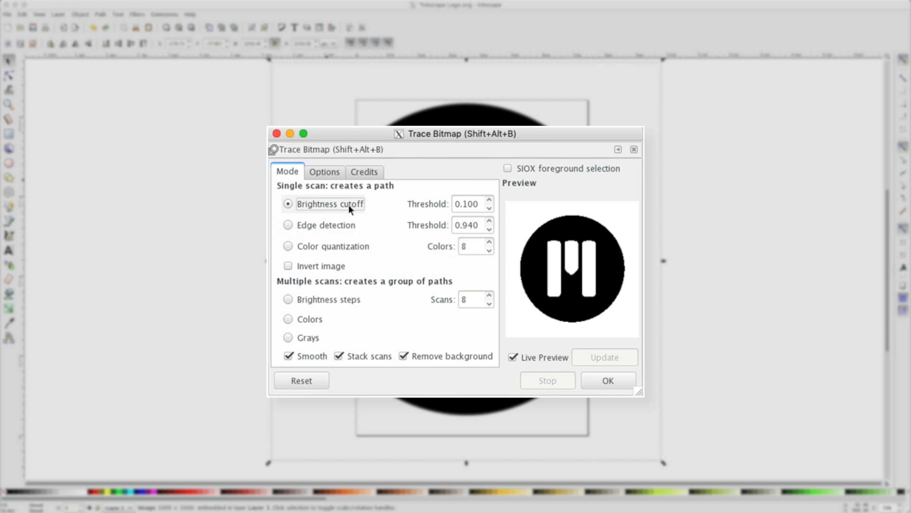
{"action": "mouse_move", "coordinate": [534, 360]}
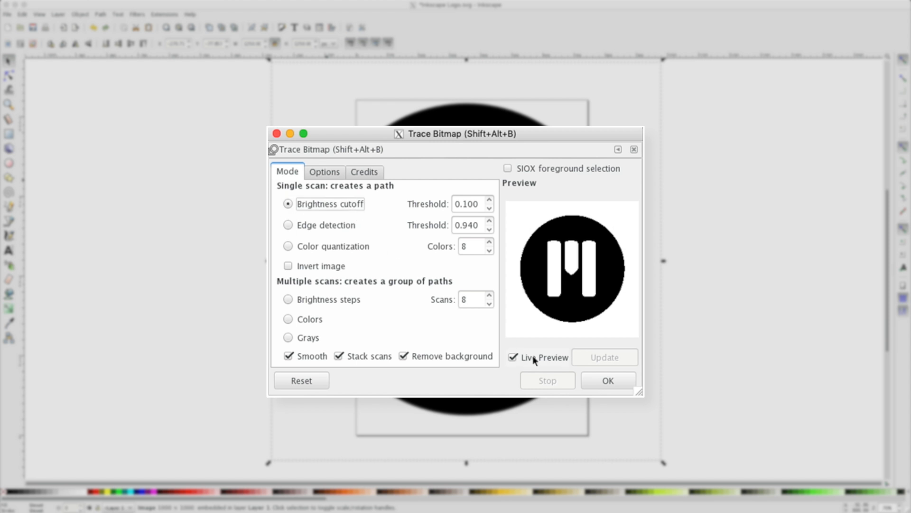
{"action": "mouse_move", "coordinate": [560, 257]}
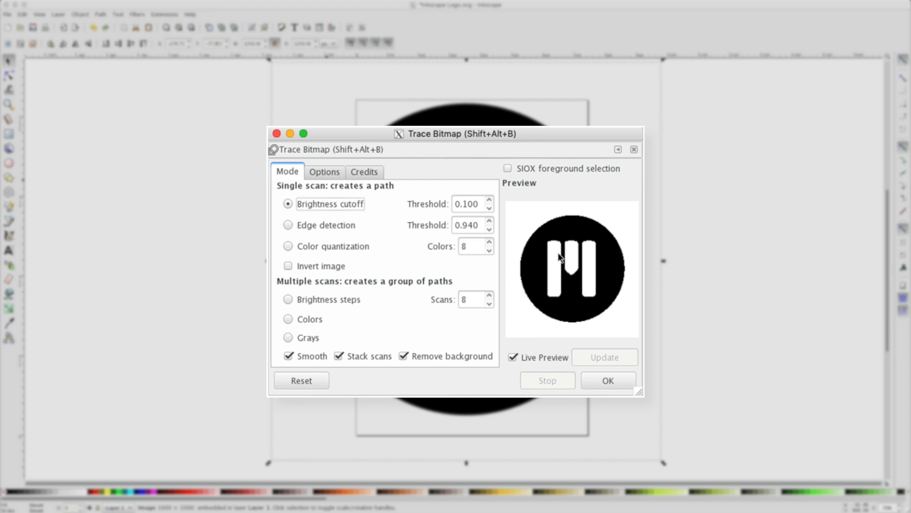
{"action": "mouse_move", "coordinate": [558, 253]}
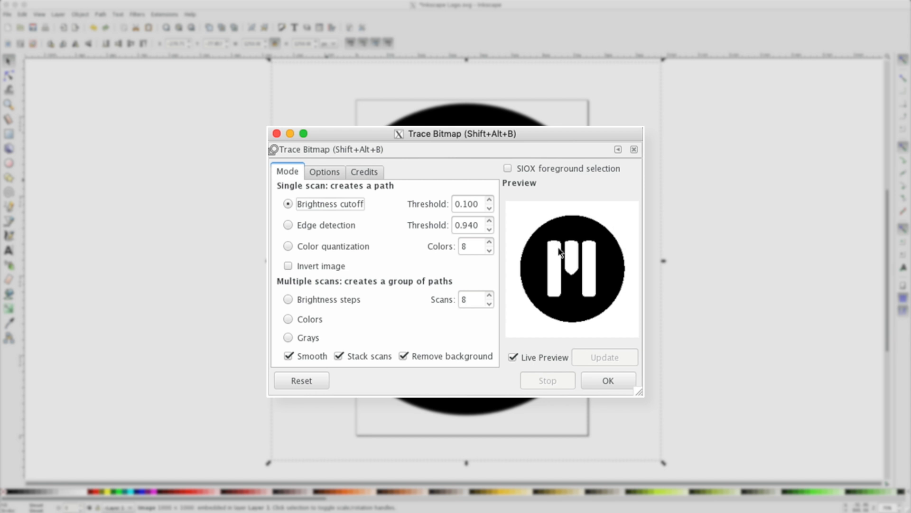
{"action": "left_click", "coordinate": [490, 200]}
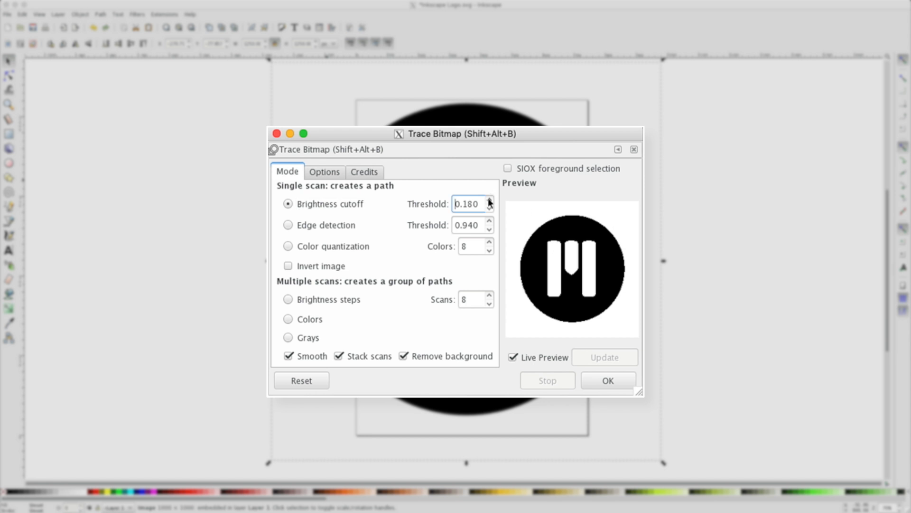
{"action": "left_click", "coordinate": [490, 202]}
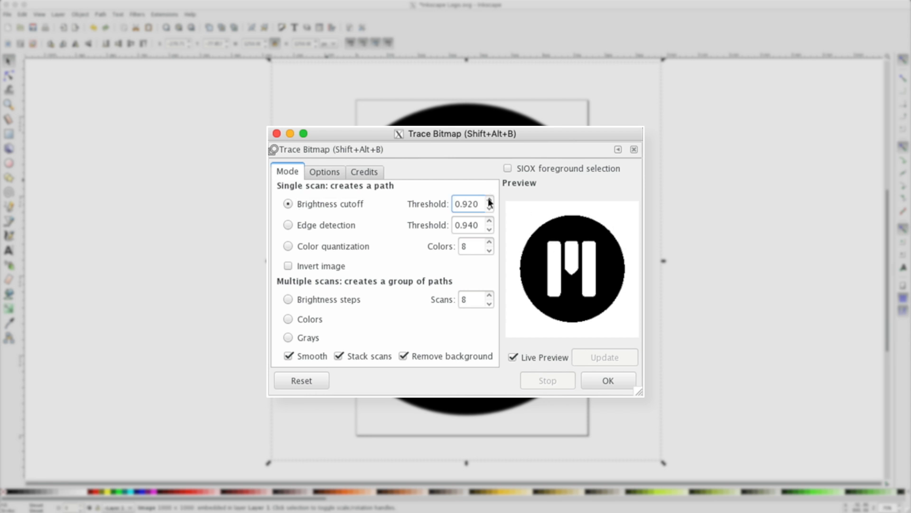
{"action": "mouse_move", "coordinate": [556, 253]}
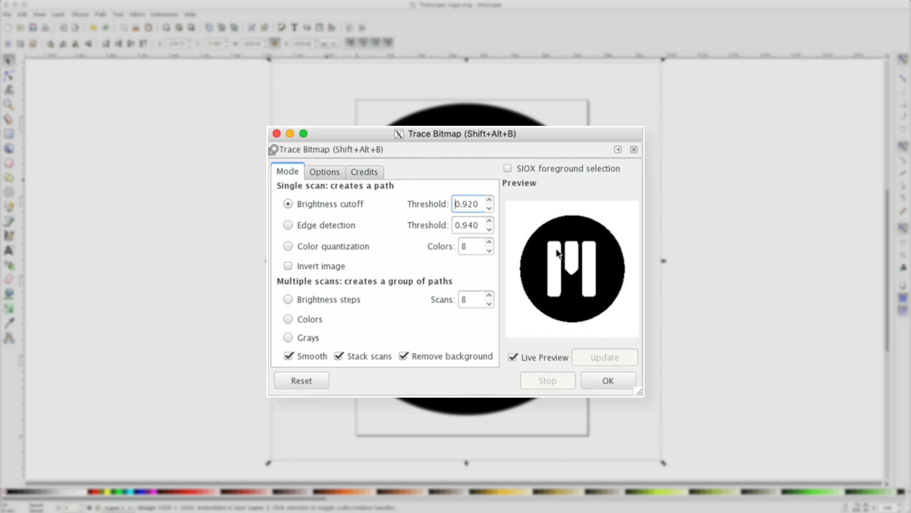
{"action": "mouse_move", "coordinate": [589, 250]}
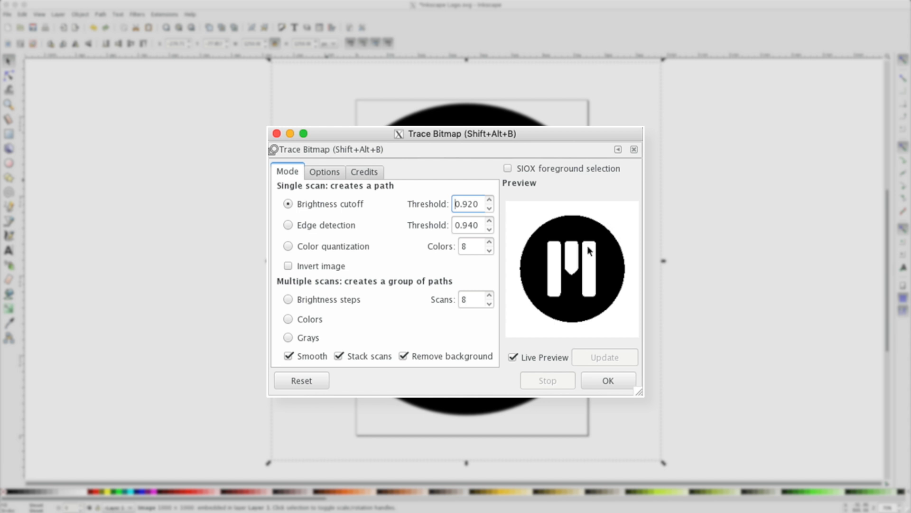
{"action": "left_click", "coordinate": [490, 207]}
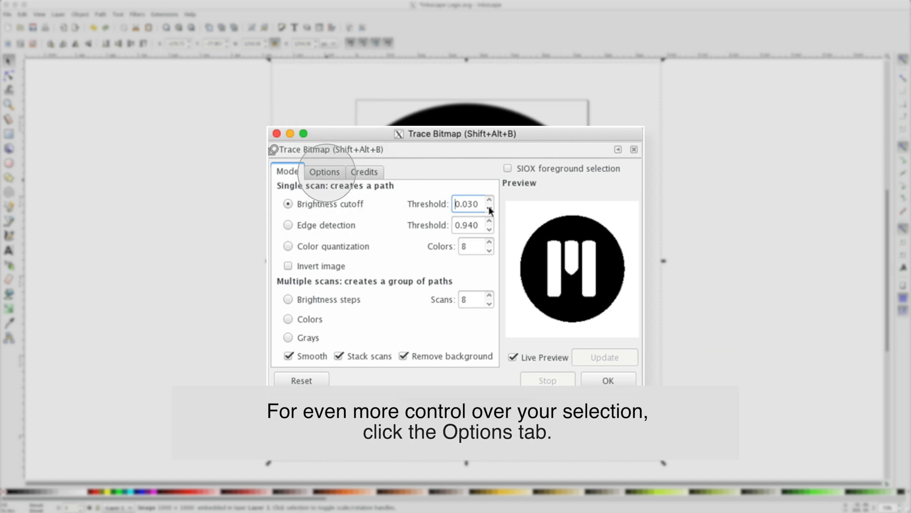
Step: Trace at threshold 0.100 into a 52-node path and close Trace Bitmap
{"action": "left_click", "coordinate": [490, 213]}
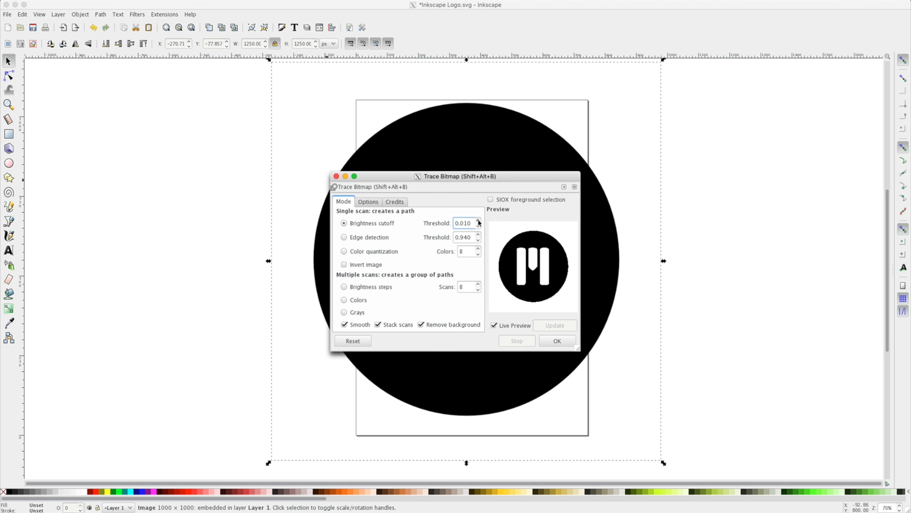
{"action": "left_click", "coordinate": [478, 220]}
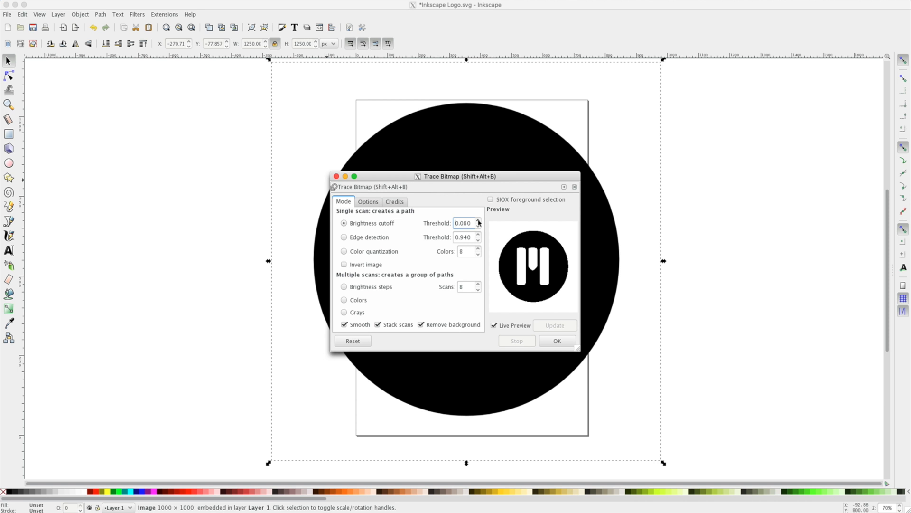
{"action": "left_click", "coordinate": [478, 221]}
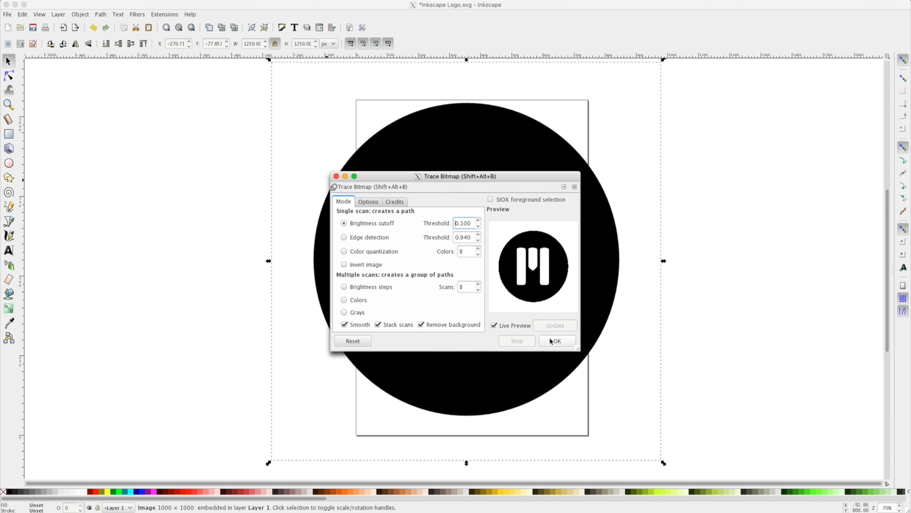
{"action": "left_click", "coordinate": [556, 340]}
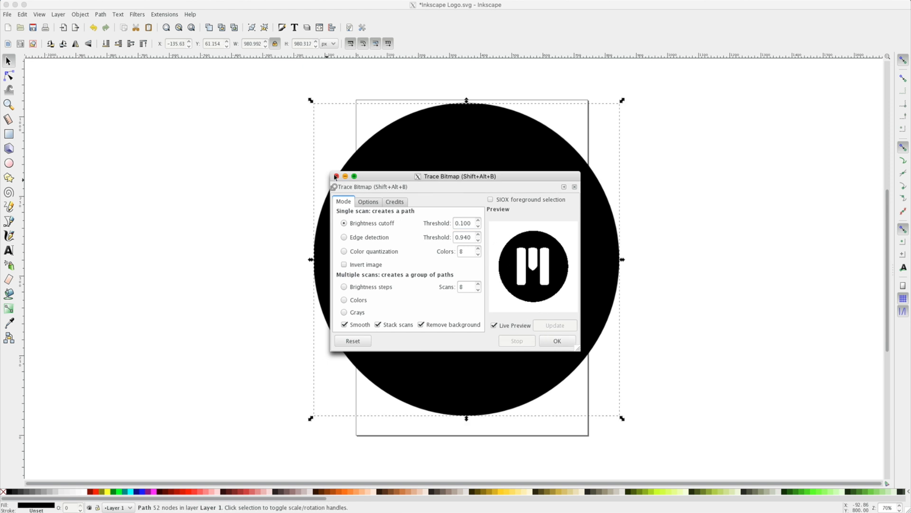
{"action": "left_click", "coordinate": [335, 176]}
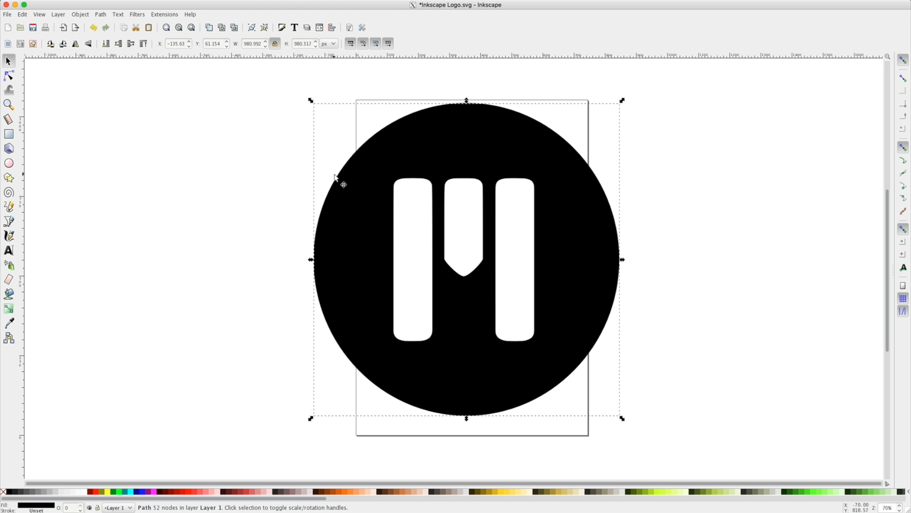
{"action": "mouse_move", "coordinate": [466, 157]}
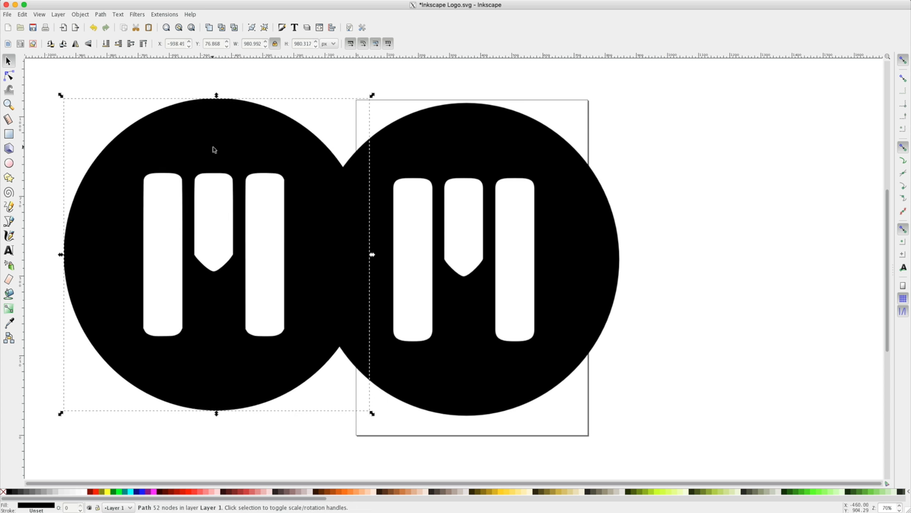
{"action": "mouse_move", "coordinate": [213, 150]}
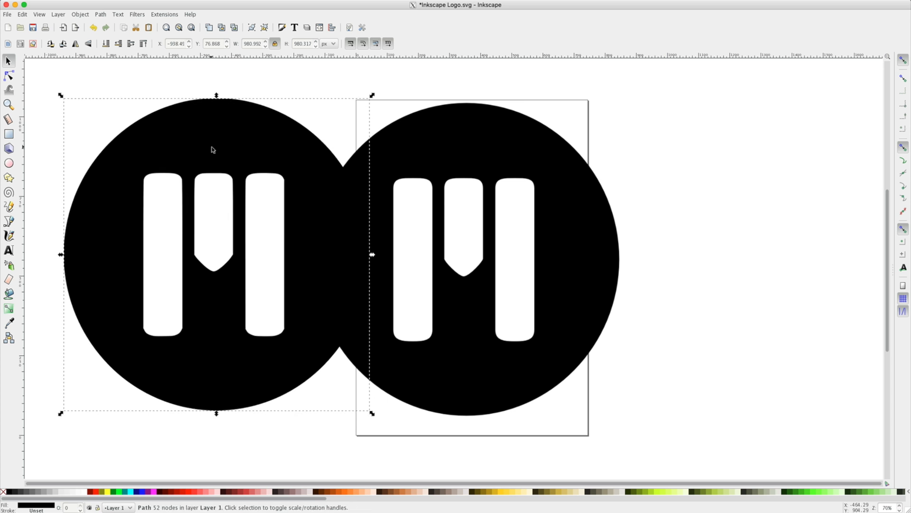
{"action": "mouse_move", "coordinate": [8, 76]}
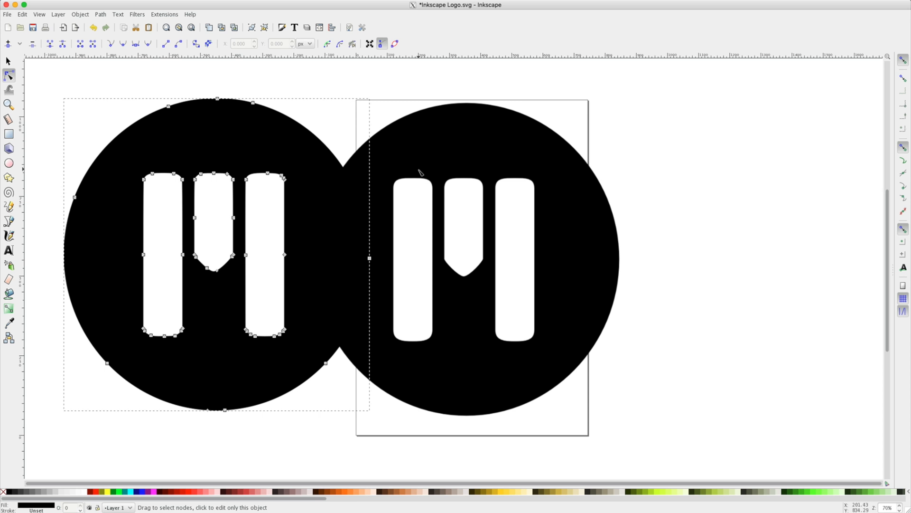
{"action": "mouse_move", "coordinate": [237, 154]}
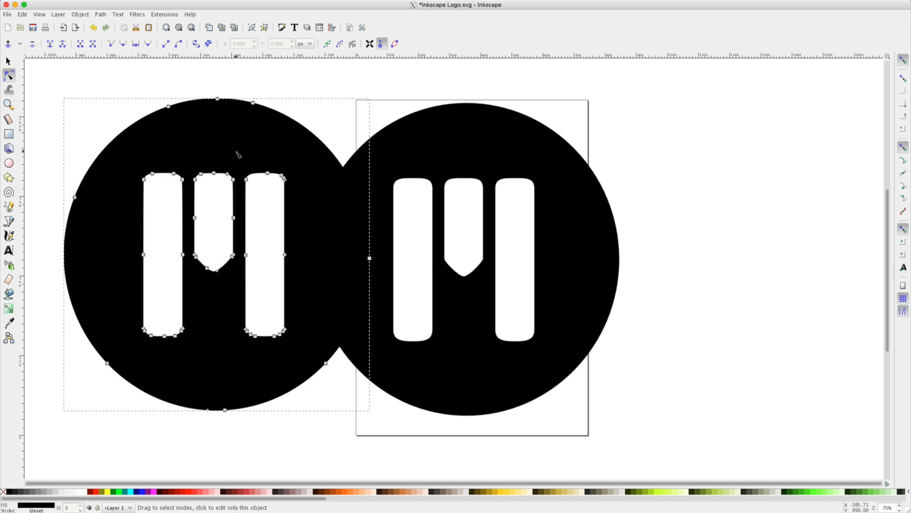
{"action": "mouse_move", "coordinate": [319, 165]}
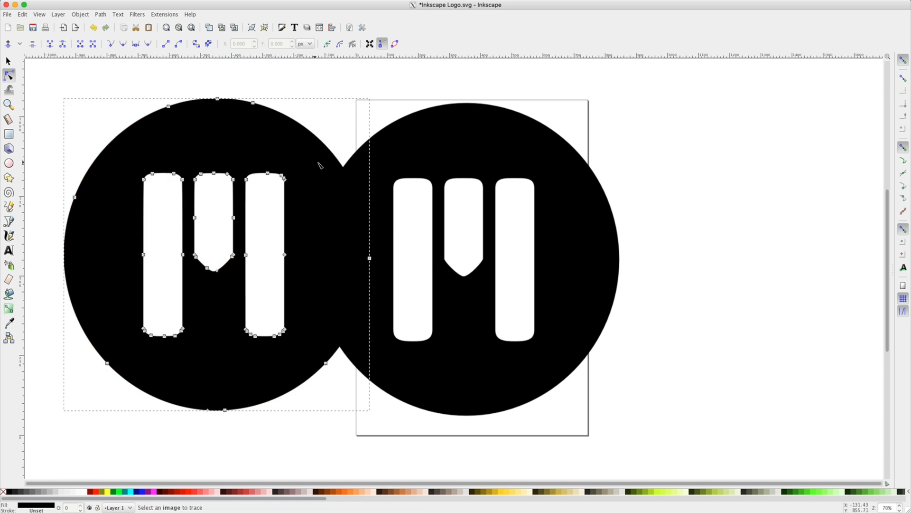
{"action": "mouse_move", "coordinate": [407, 161]}
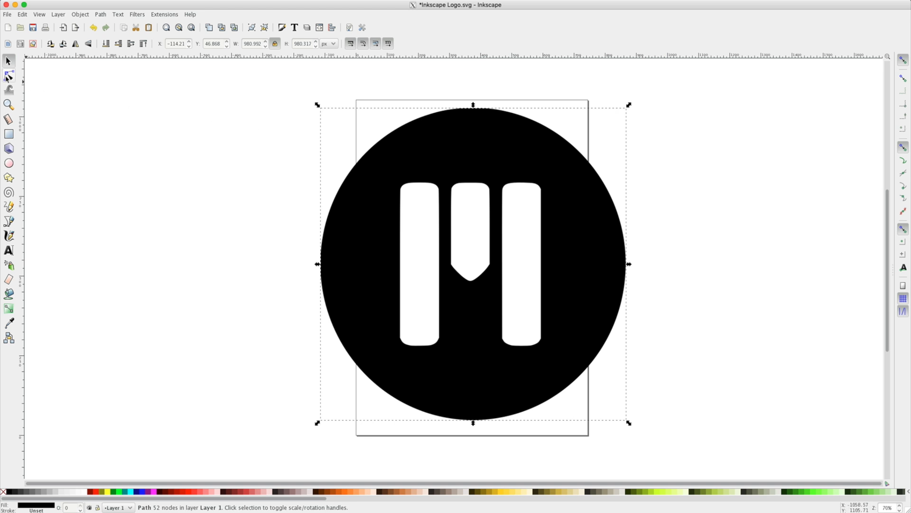
Step: Inspect the middle bar's nodes with the Node tool, then bring up the File menu
{"action": "left_click", "coordinate": [8, 75]}
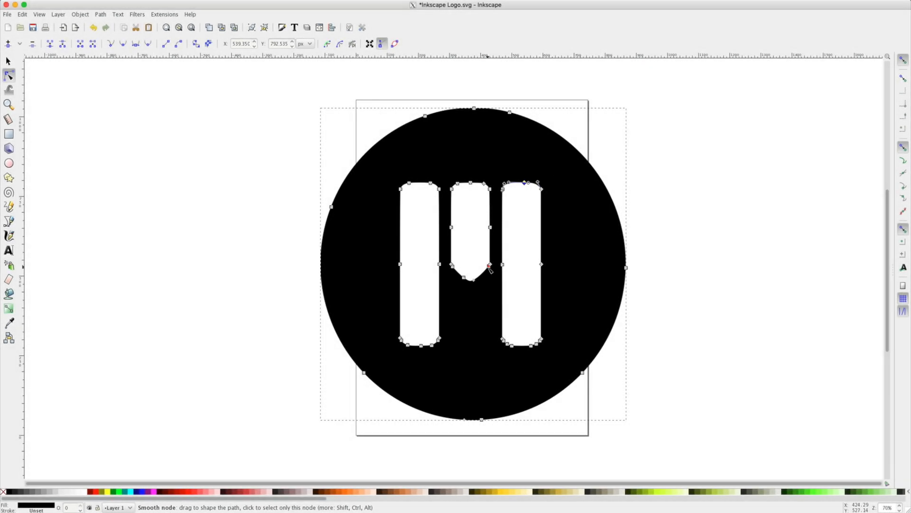
{"action": "left_click", "coordinate": [7, 14]}
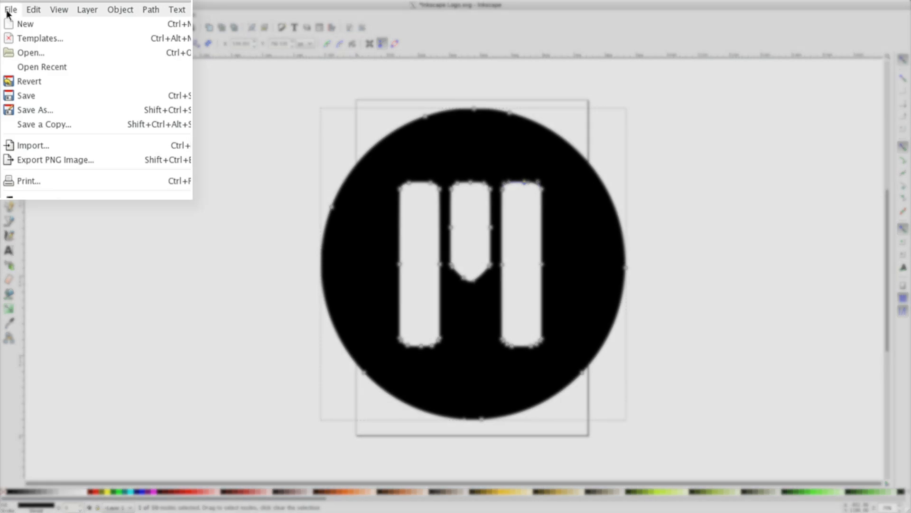
Step: Save As Inkscape Logo.svg in the Desktop Inkscape folder
{"action": "left_click", "coordinate": [35, 109]}
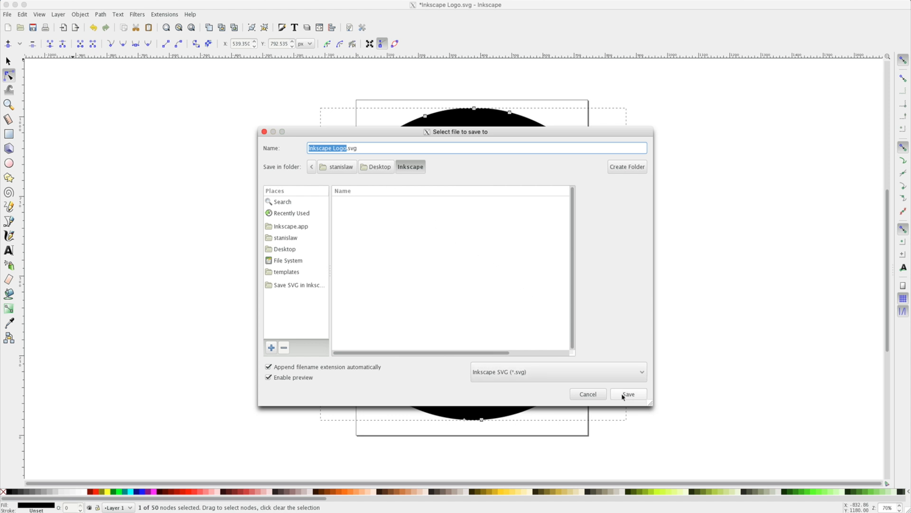
{"action": "left_click", "coordinate": [628, 394]}
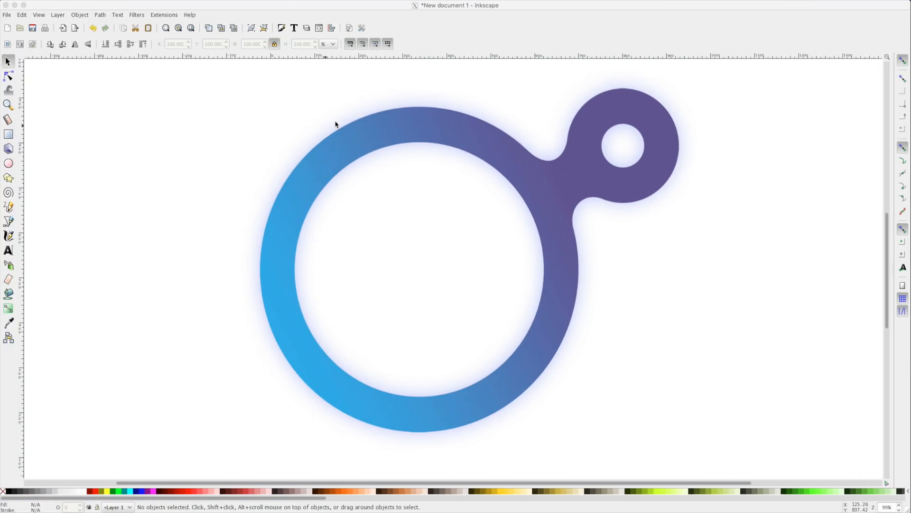
{"action": "mouse_move", "coordinate": [606, 166]}
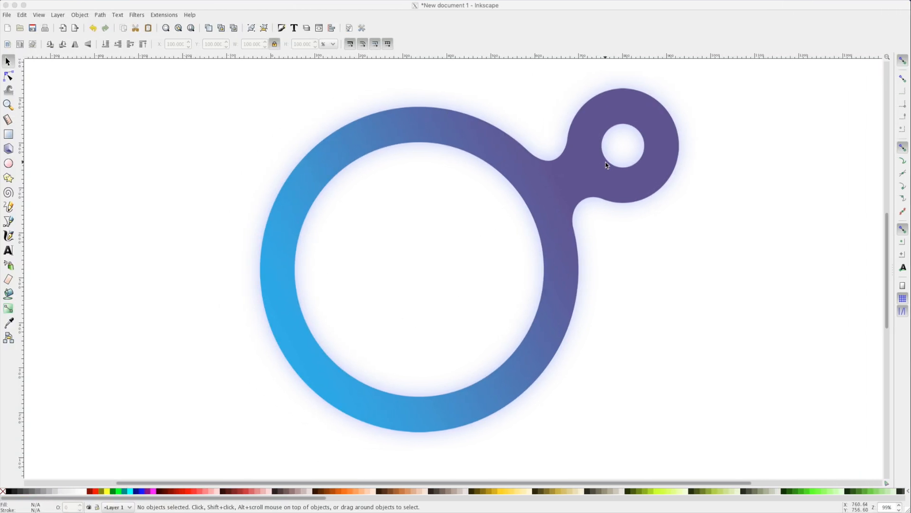
{"action": "mouse_move", "coordinate": [584, 207]}
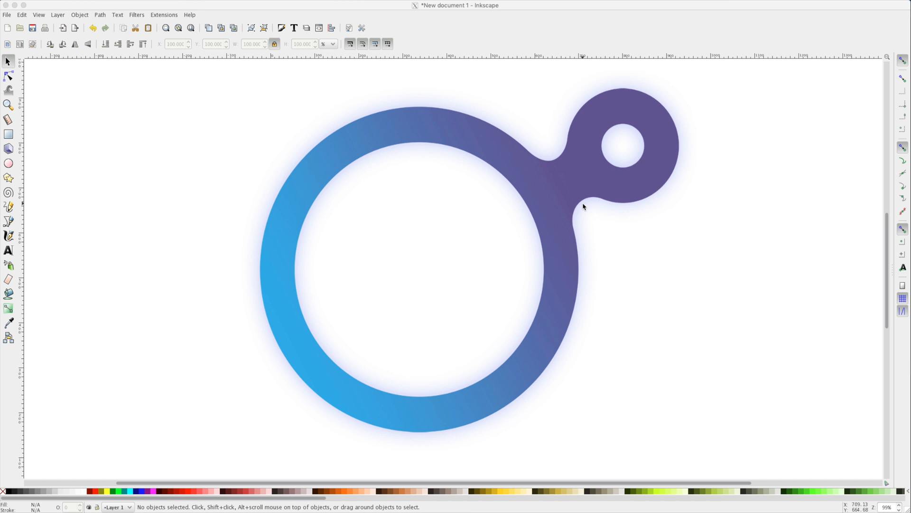
{"action": "mouse_move", "coordinate": [187, 72]}
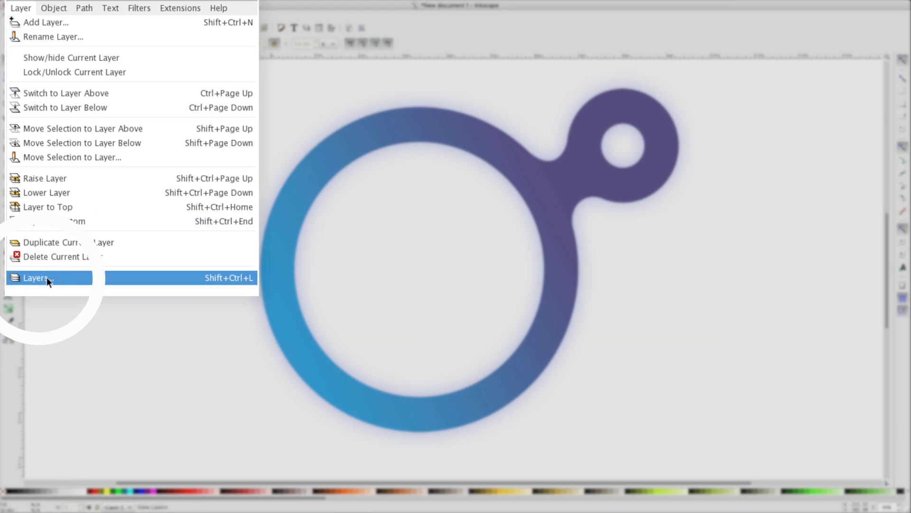
Step: Dock the Layers panel beside the ring logo, showing Layer 1 at 100% opacity
{"action": "left_click", "coordinate": [35, 277]}
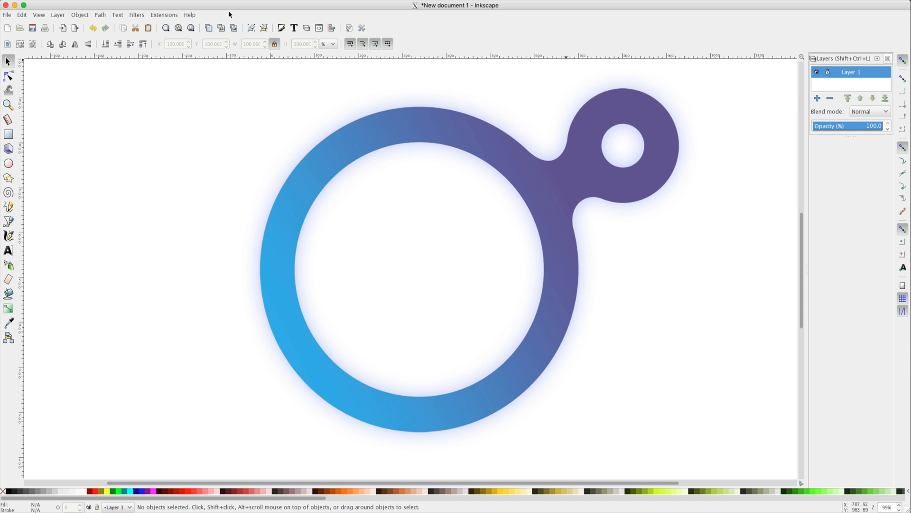
Step: Live-preview Trace Bitmap with edge detection, then 2-color quantization
{"action": "left_click", "coordinate": [99, 15]}
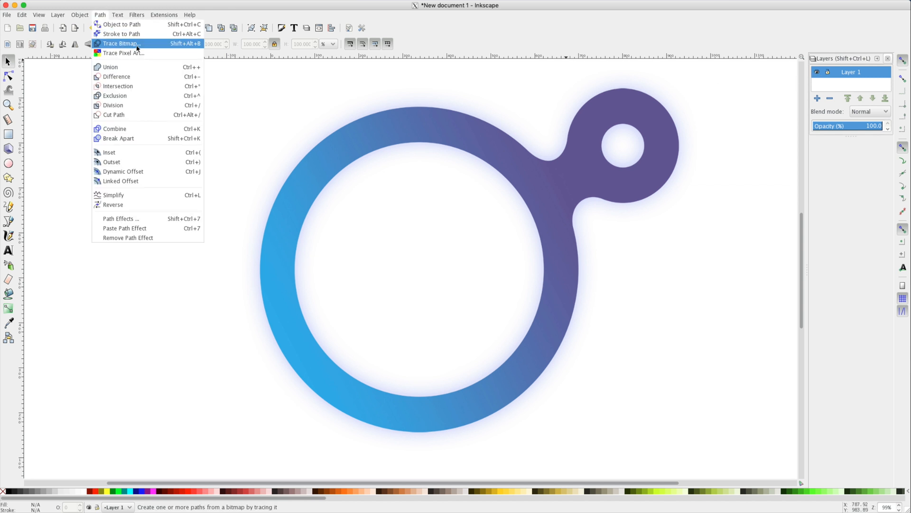
{"action": "mouse_move", "coordinate": [153, 47]}
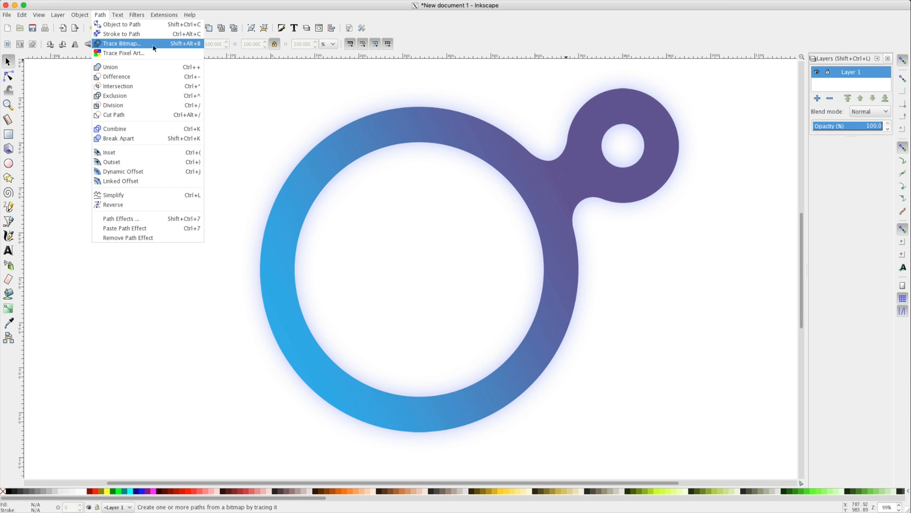
{"action": "left_click", "coordinate": [122, 43]}
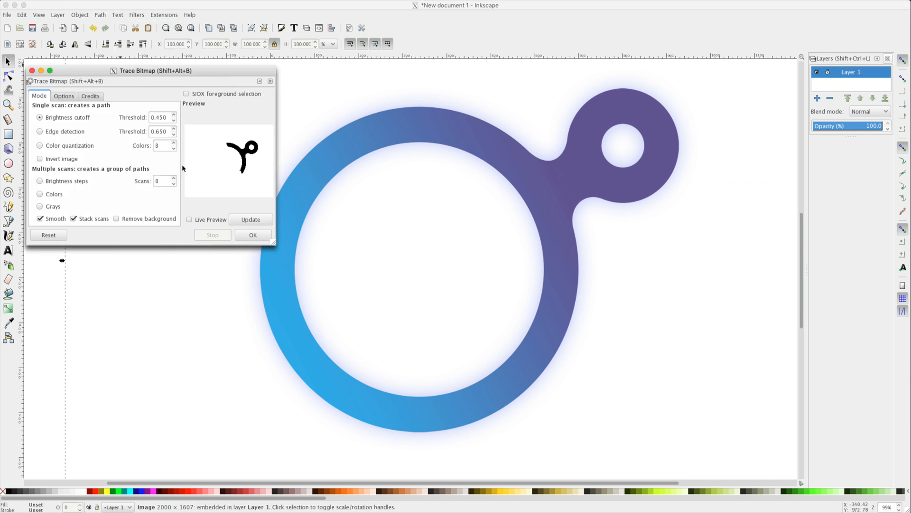
{"action": "left_click", "coordinate": [189, 219]}
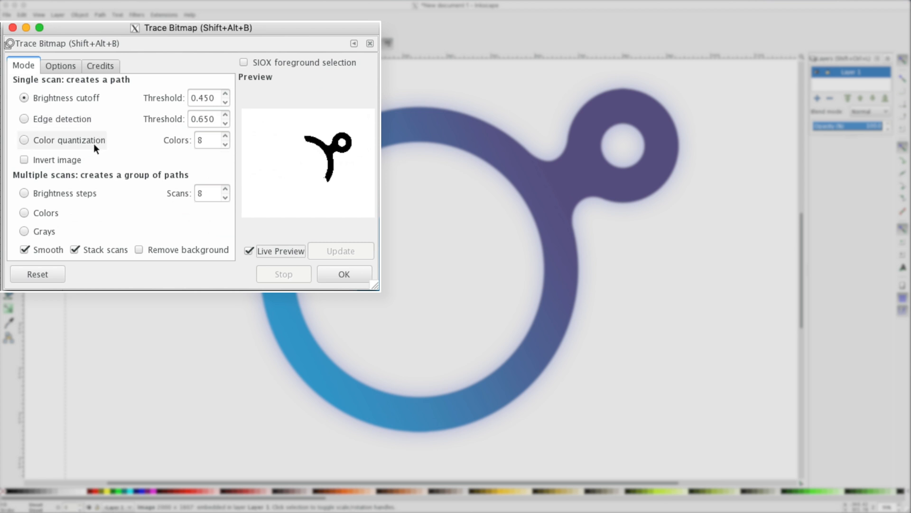
{"action": "mouse_move", "coordinate": [76, 120]}
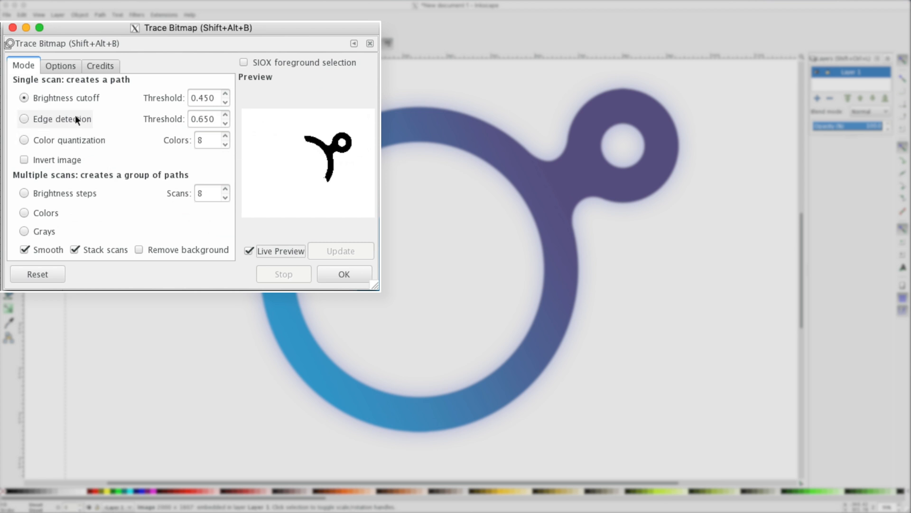
{"action": "left_click", "coordinate": [24, 118]}
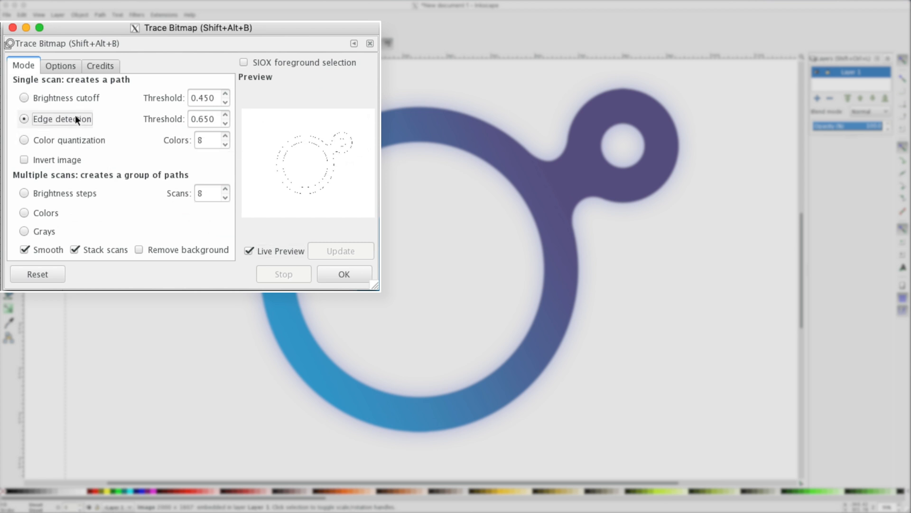
{"action": "mouse_move", "coordinate": [314, 171]}
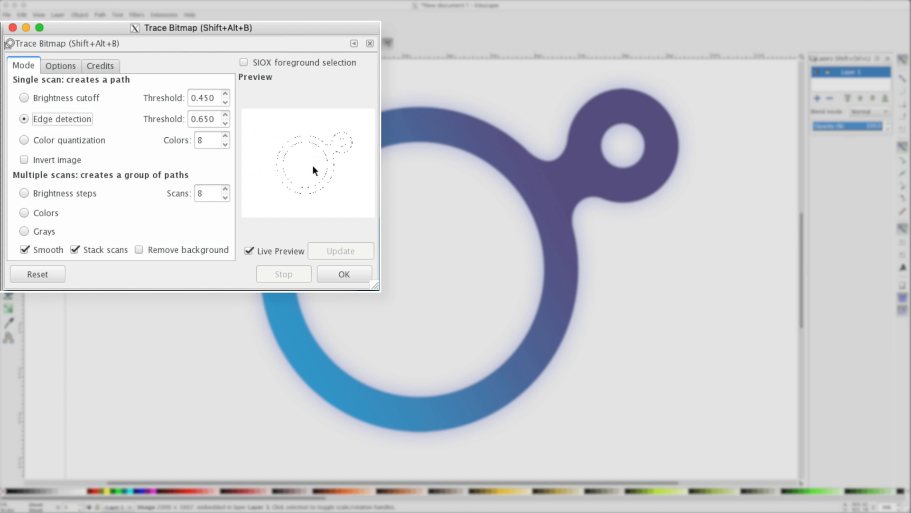
{"action": "mouse_move", "coordinate": [243, 152]}
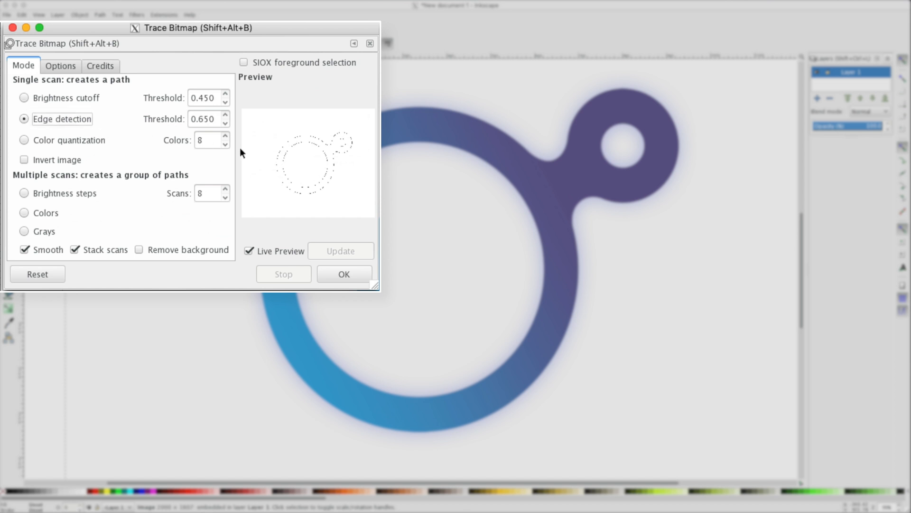
{"action": "left_click", "coordinate": [24, 139]}
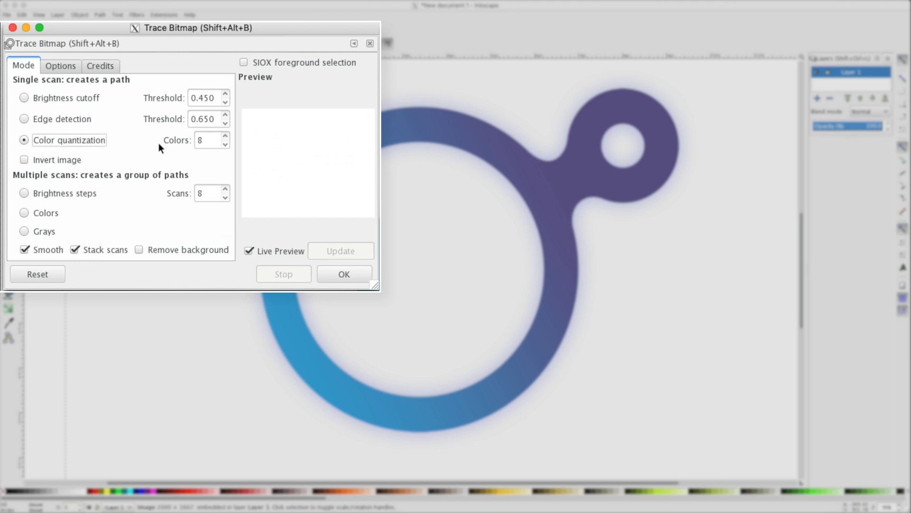
{"action": "mouse_move", "coordinate": [206, 147]}
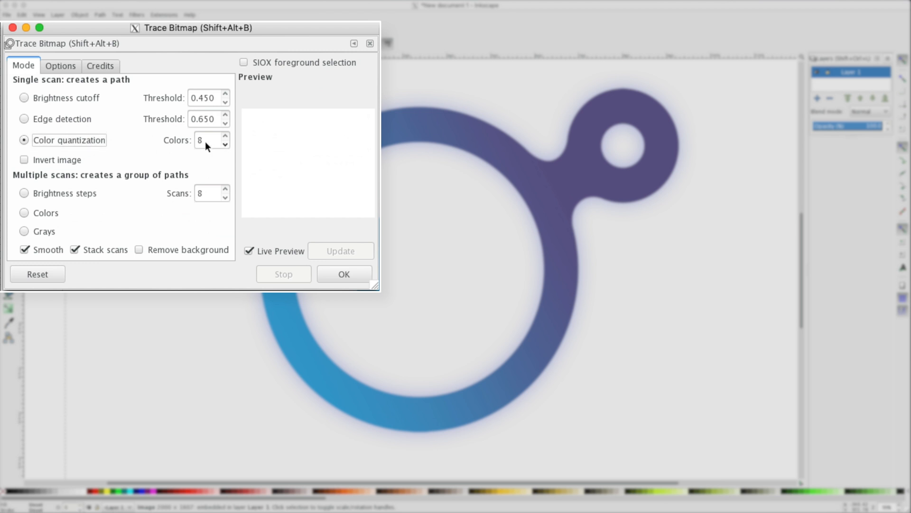
{"action": "left_click", "coordinate": [225, 143]}
{"action": "type", "text": "2"}
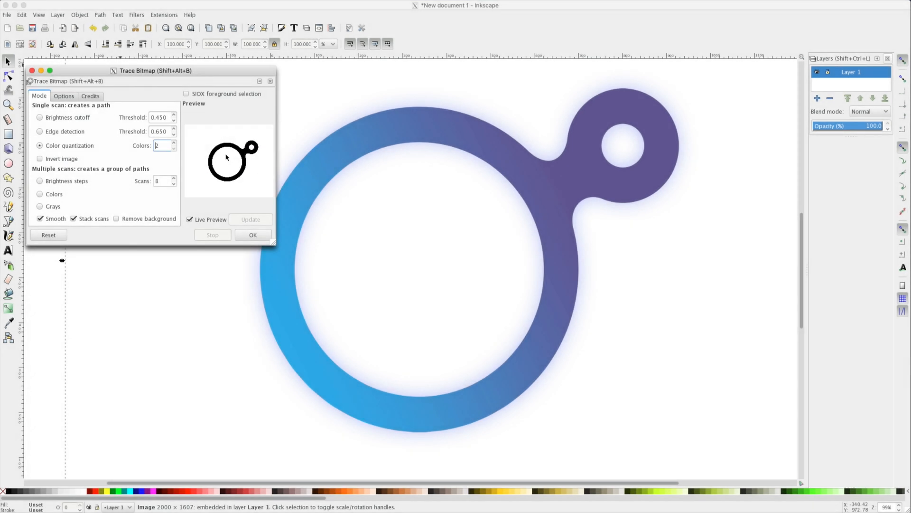
Step: Trace the ring with Brightness cutoff at threshold 0.800 into a black path
{"action": "left_click", "coordinate": [39, 117]}
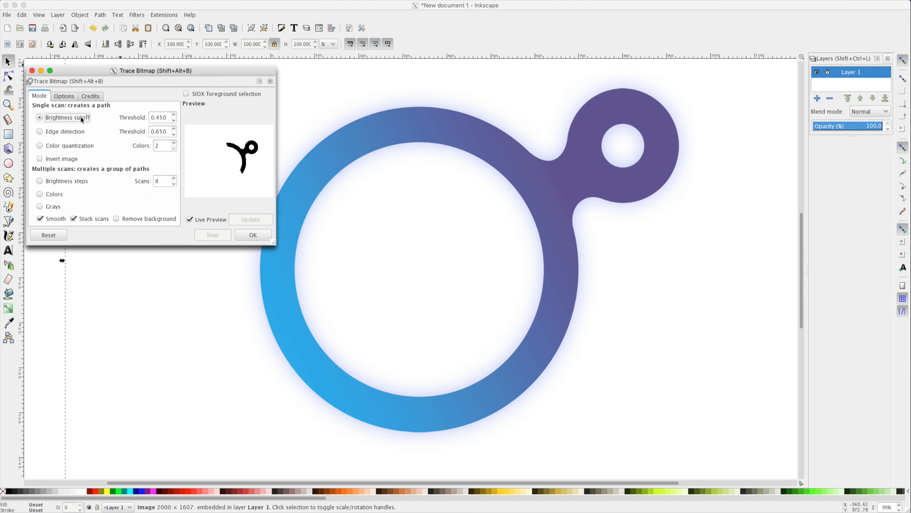
{"action": "left_click", "coordinate": [174, 115]}
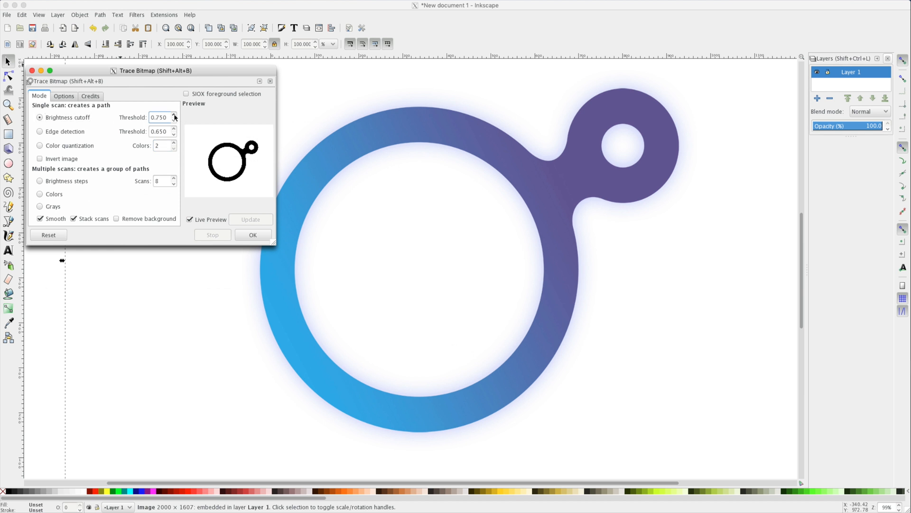
{"action": "left_click", "coordinate": [173, 115]}
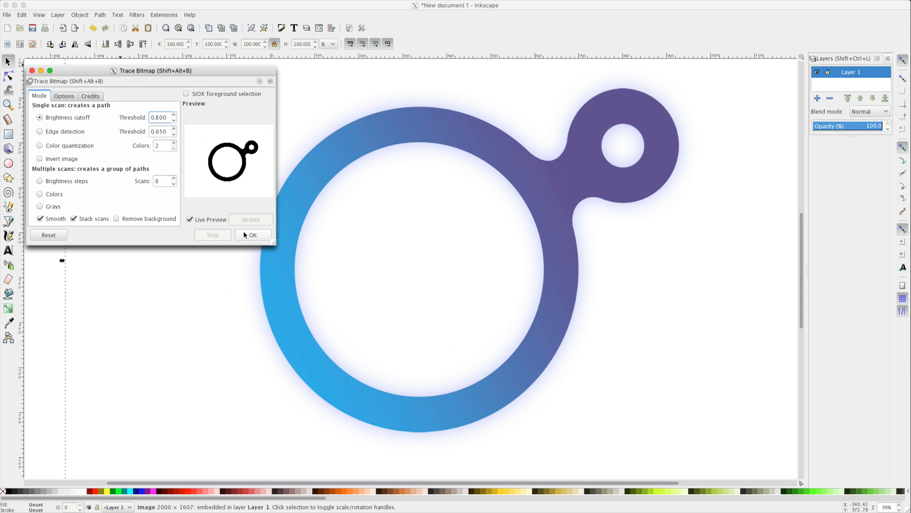
{"action": "left_click", "coordinate": [252, 235]}
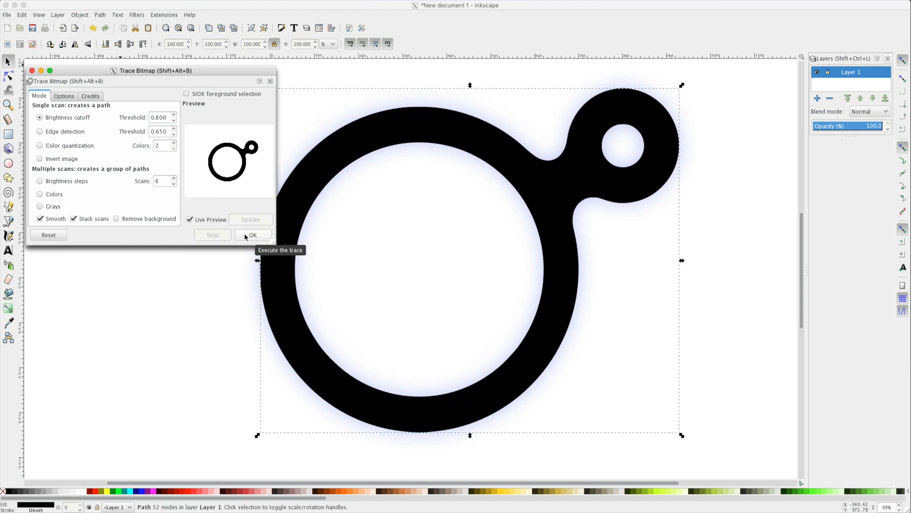
{"action": "mouse_move", "coordinate": [88, 107]}
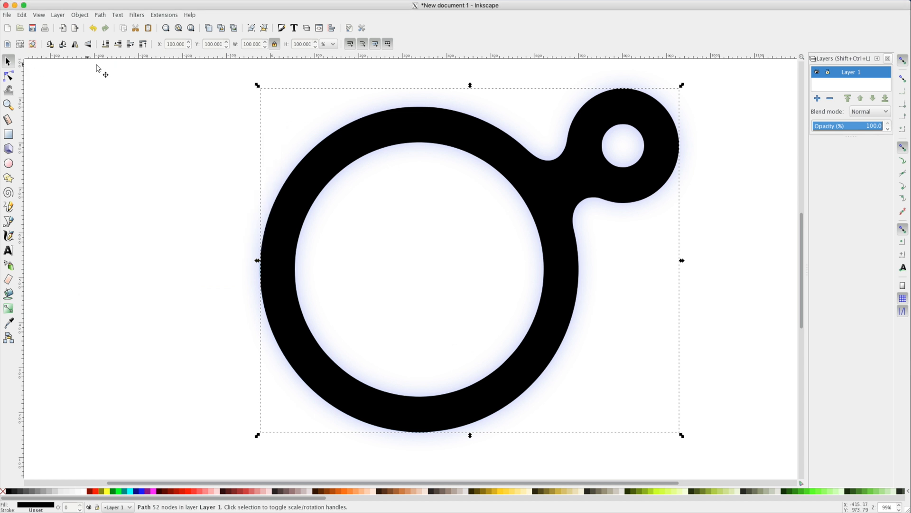
{"action": "mouse_move", "coordinate": [396, 139]}
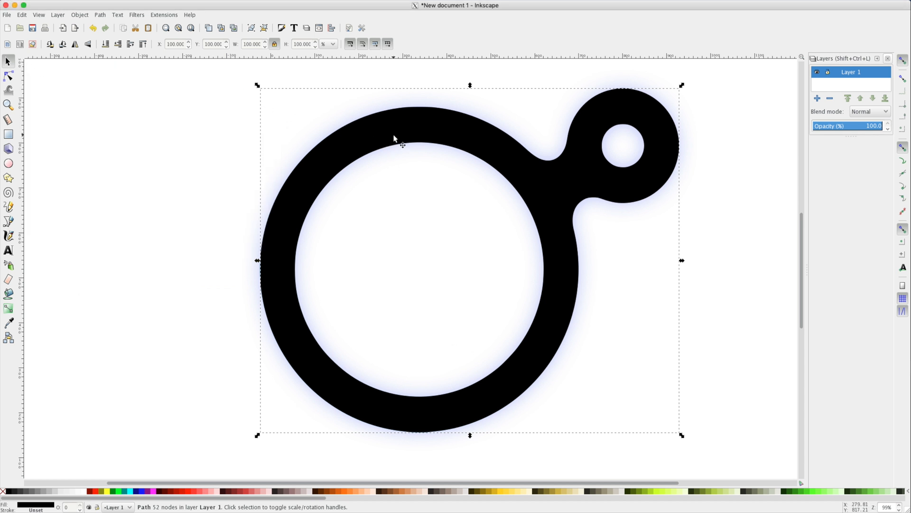
{"action": "mouse_move", "coordinate": [400, 145]}
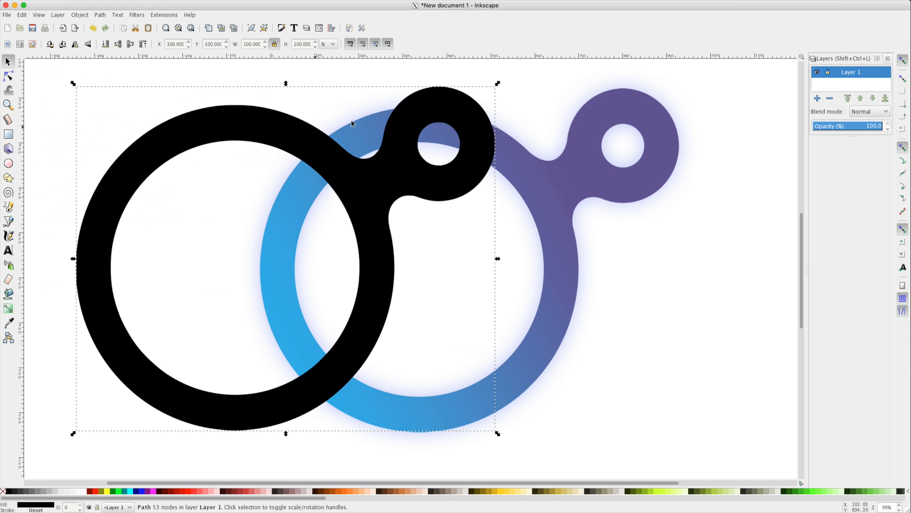
{"action": "mouse_move", "coordinate": [589, 168]}
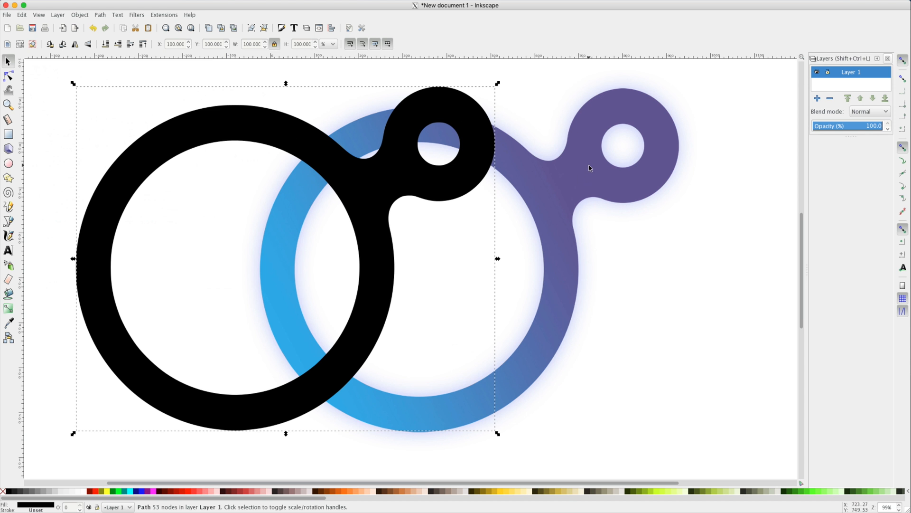
{"action": "mouse_move", "coordinate": [339, 174]}
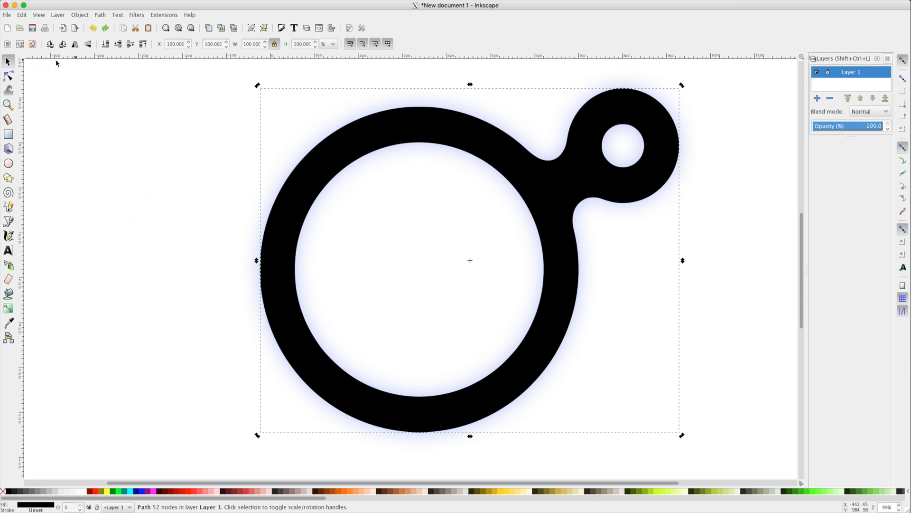
Step: Show the combined black ring path's nodes with the Node tool
{"action": "left_click", "coordinate": [8, 76]}
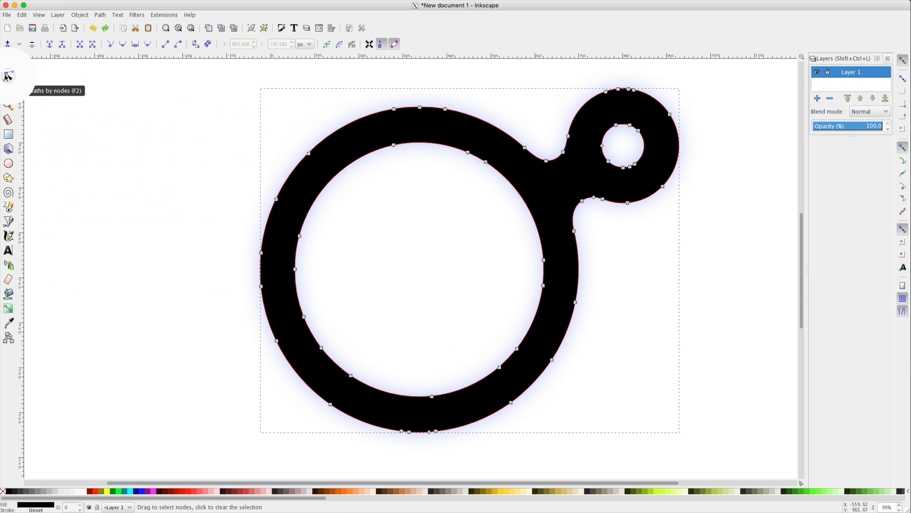
{"action": "mouse_move", "coordinate": [310, 182]}
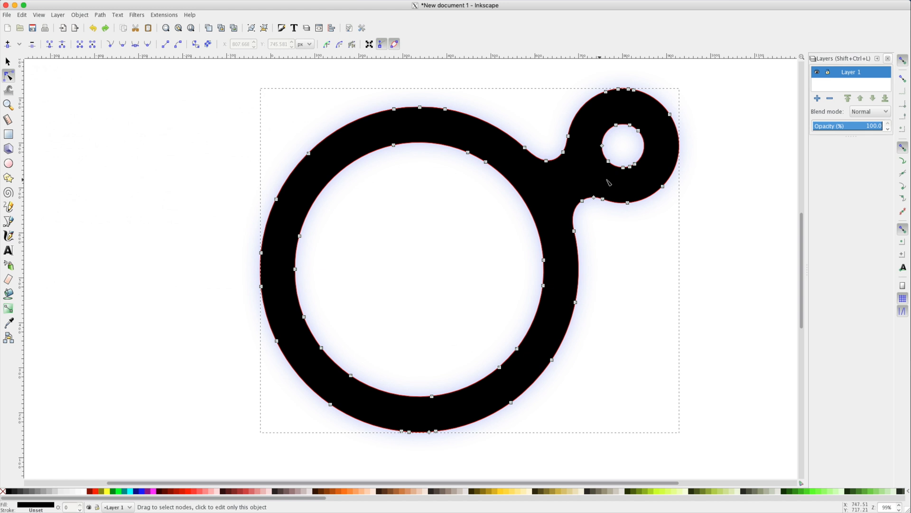
{"action": "left_click", "coordinate": [628, 167]}
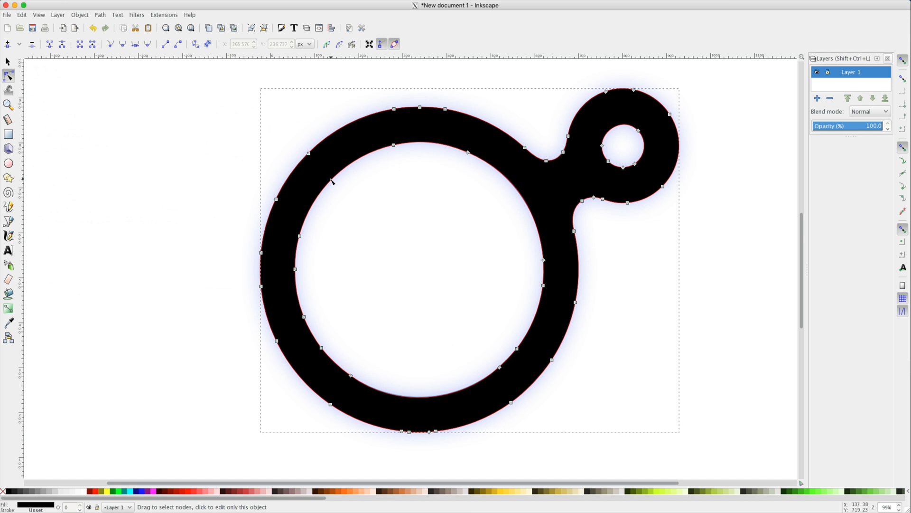
Step: Cut the ring outline down to a few nodes with Path > Simplify
{"action": "left_click", "coordinate": [99, 14]}
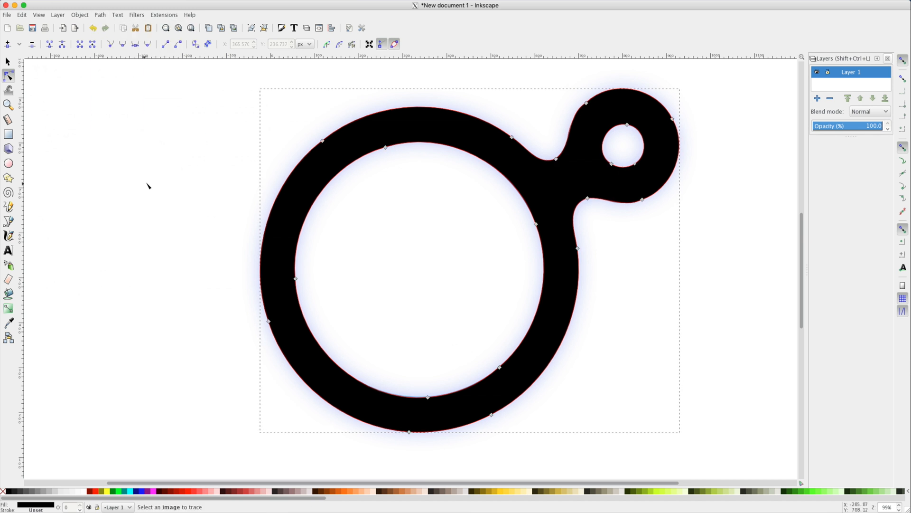
{"action": "mouse_move", "coordinate": [586, 130]}
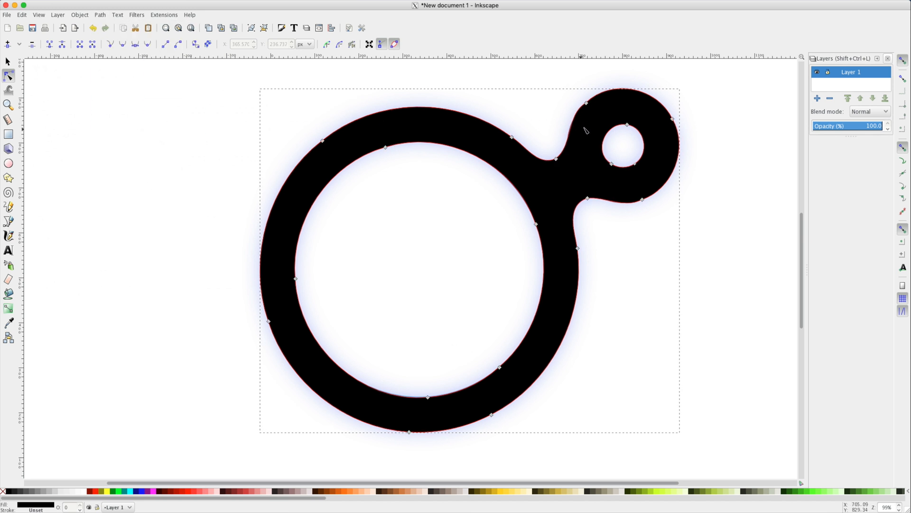
{"action": "mouse_move", "coordinate": [581, 104]}
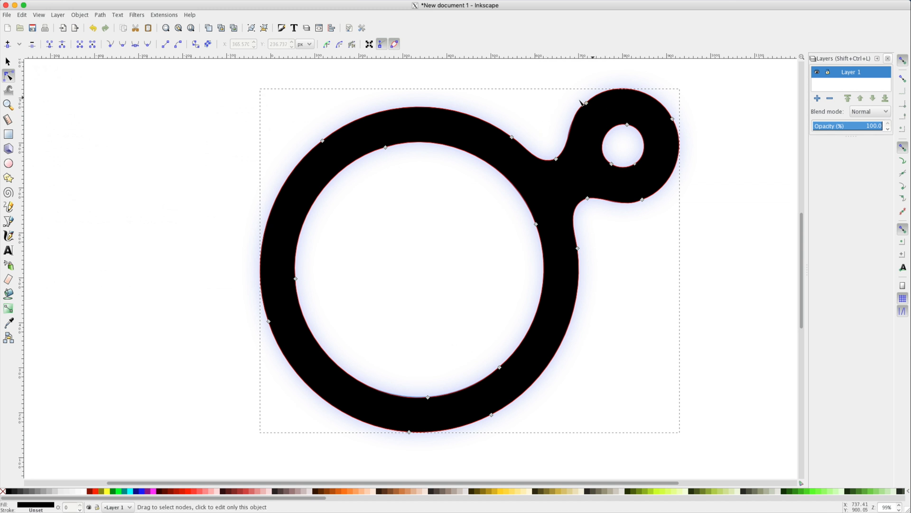
{"action": "mouse_move", "coordinate": [587, 106]}
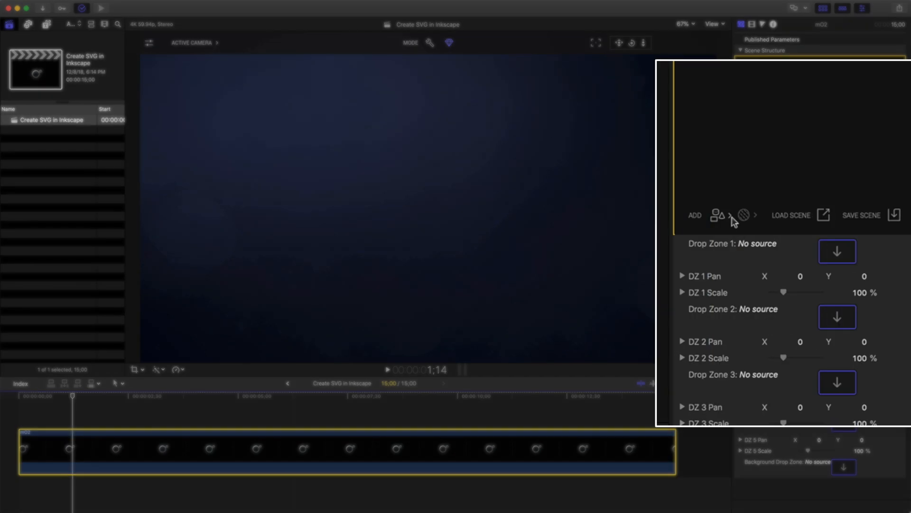
Step: Reveal the 3D Text and SVG items in mO2's Add menu
{"action": "left_click", "coordinate": [719, 215]}
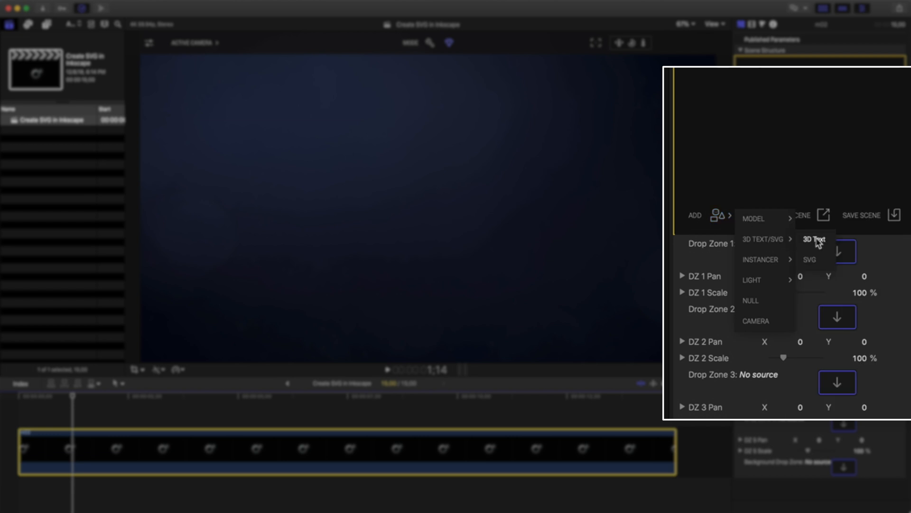
{"action": "mouse_move", "coordinate": [810, 261]}
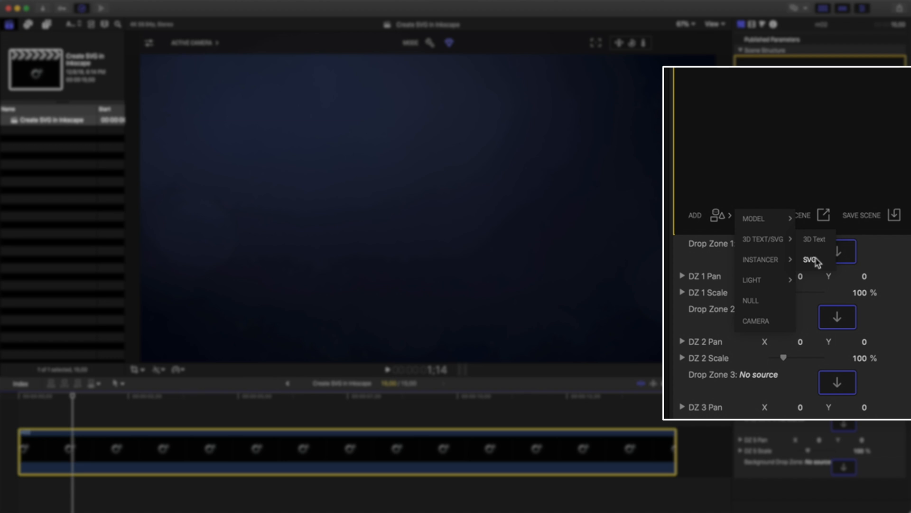
Step: Add an SVG object to mO2 and select Inkscape Logo.svg in the file chooser
{"action": "left_click", "coordinate": [808, 260]}
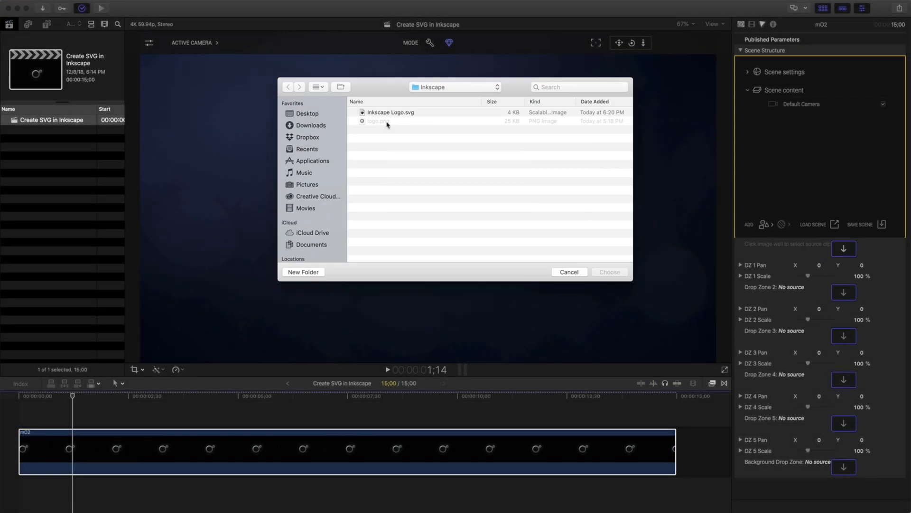
{"action": "left_click", "coordinate": [390, 112]}
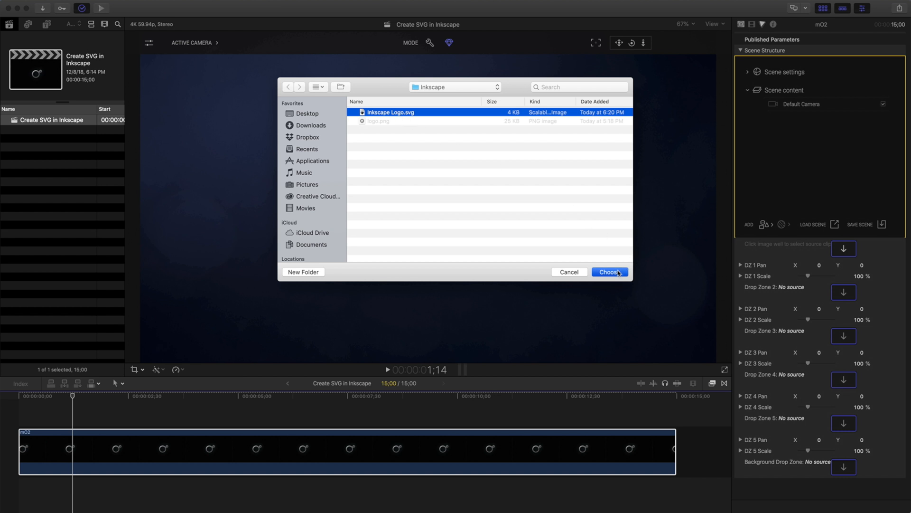
Step: Confirm the logo file and expand G 18 and PATH 19 in the Load SVG window
{"action": "left_click", "coordinate": [609, 272]}
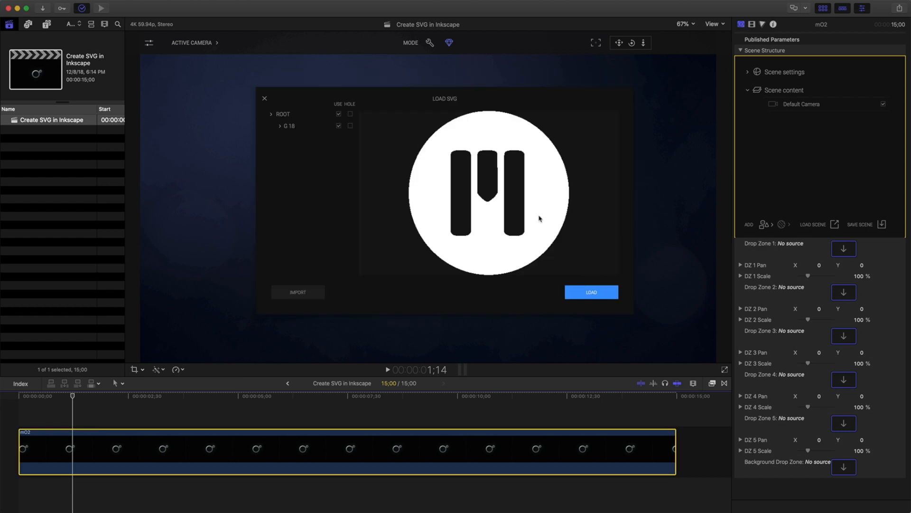
{"action": "mouse_move", "coordinate": [344, 137]}
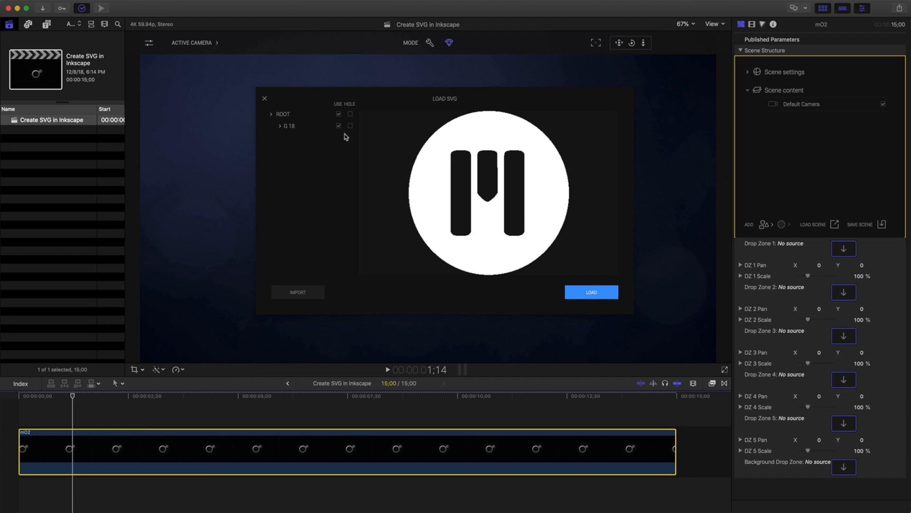
{"action": "left_click", "coordinate": [349, 125]}
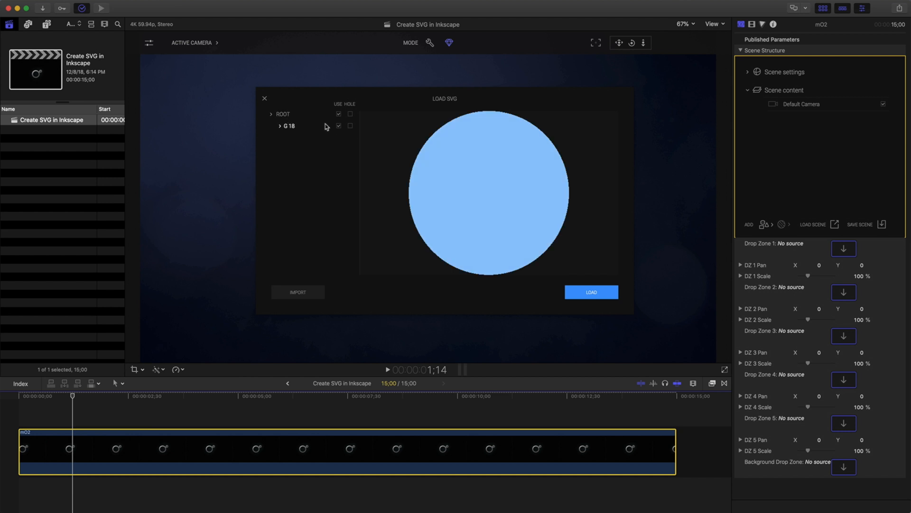
{"action": "mouse_move", "coordinate": [298, 127]}
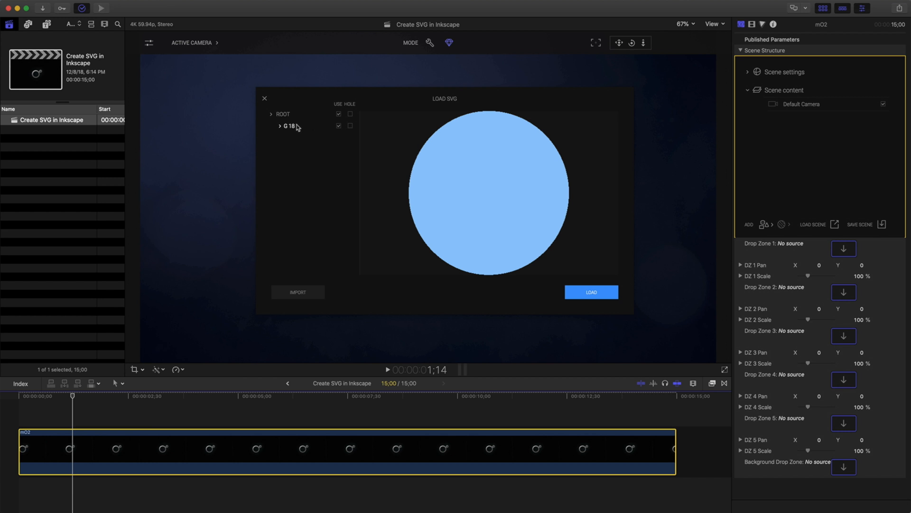
{"action": "left_click", "coordinate": [279, 126]}
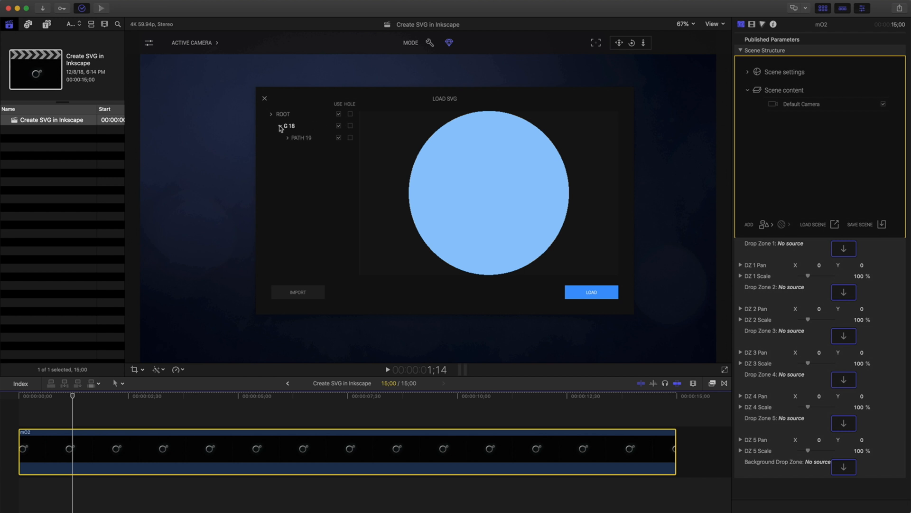
{"action": "left_click", "coordinate": [288, 137]}
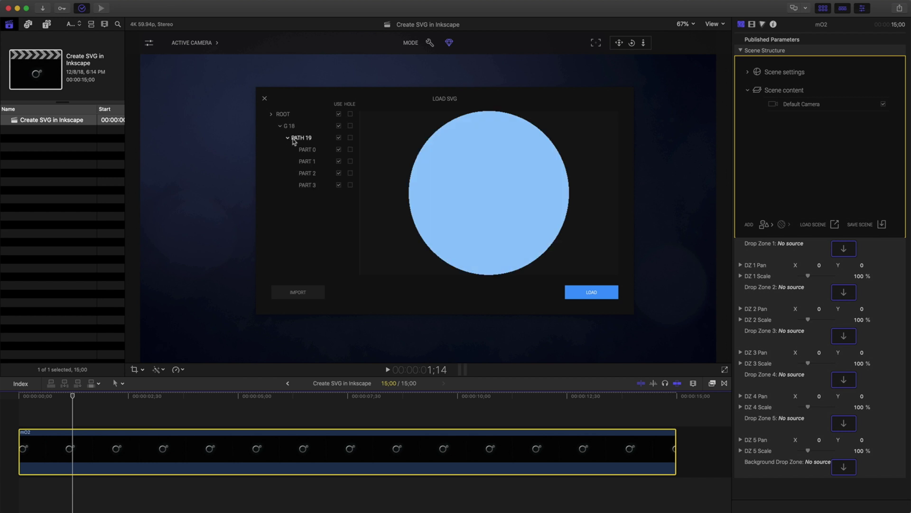
Step: Inspect the disc and bar parts, test their Hole boxes, then clear them again
{"action": "left_click", "coordinate": [350, 173]}
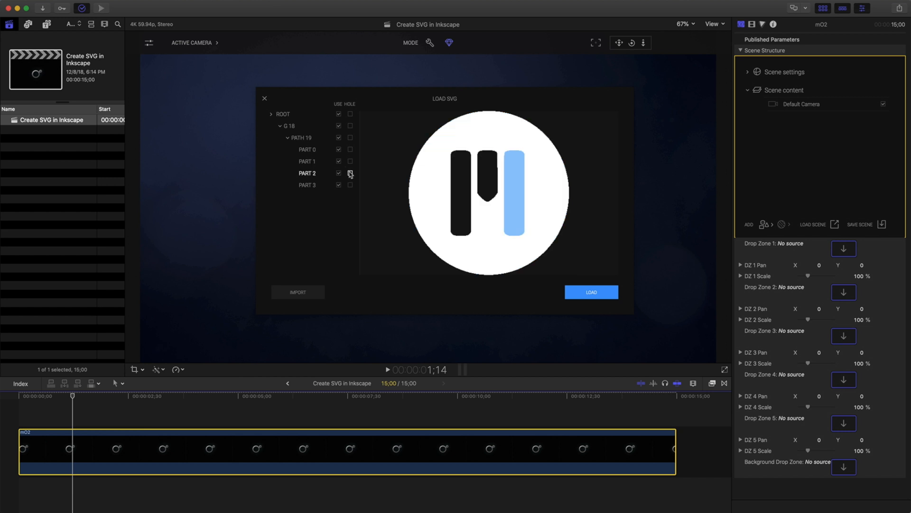
{"action": "left_click", "coordinate": [350, 149]}
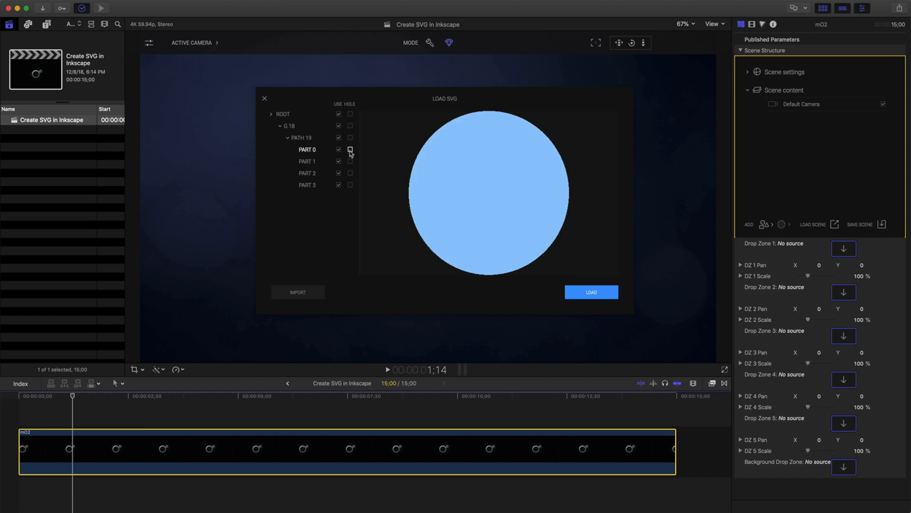
{"action": "left_click", "coordinate": [350, 149]}
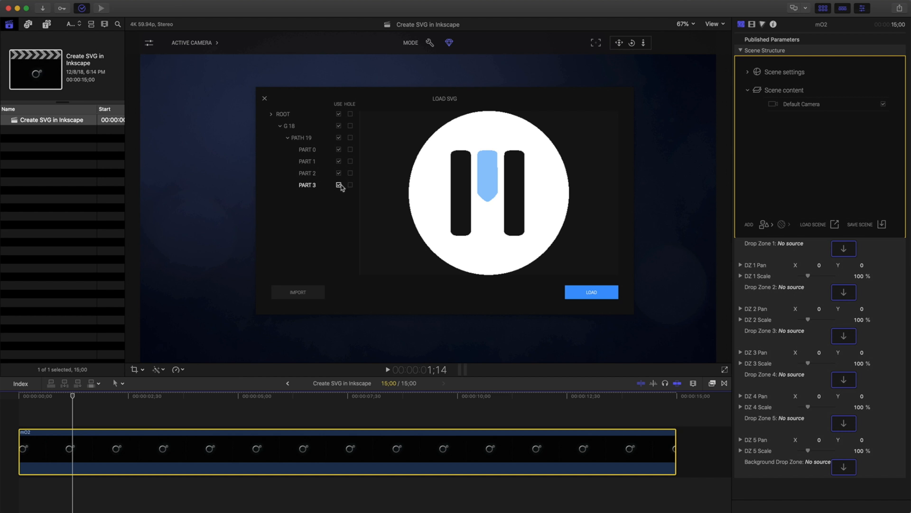
{"action": "left_click", "coordinate": [339, 150]}
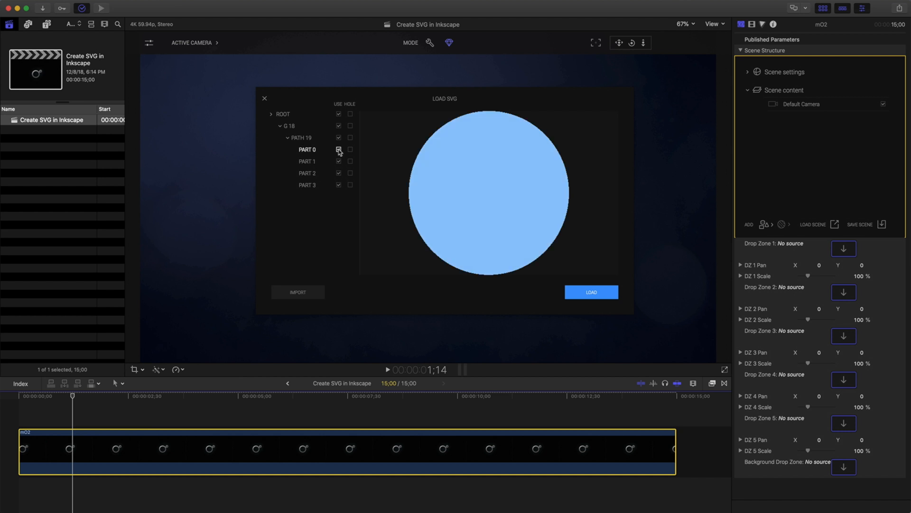
{"action": "left_click", "coordinate": [350, 185]}
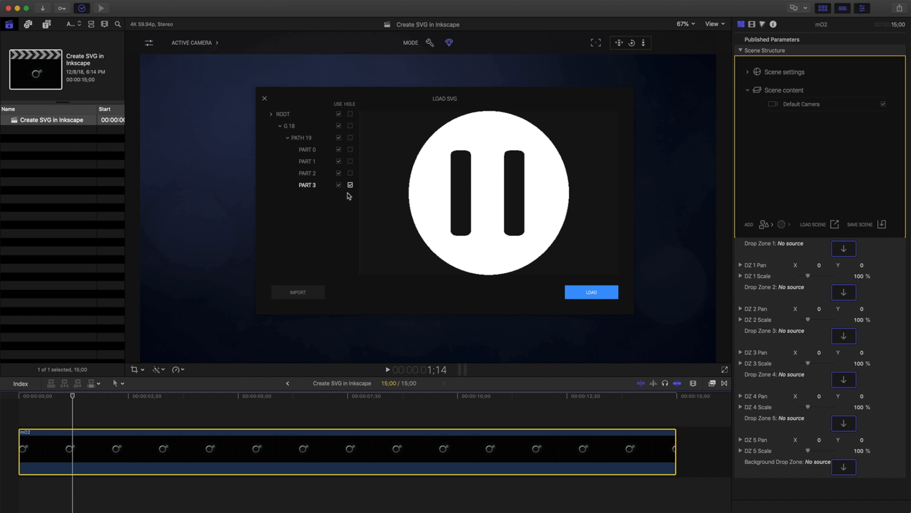
{"action": "left_click", "coordinate": [350, 173]}
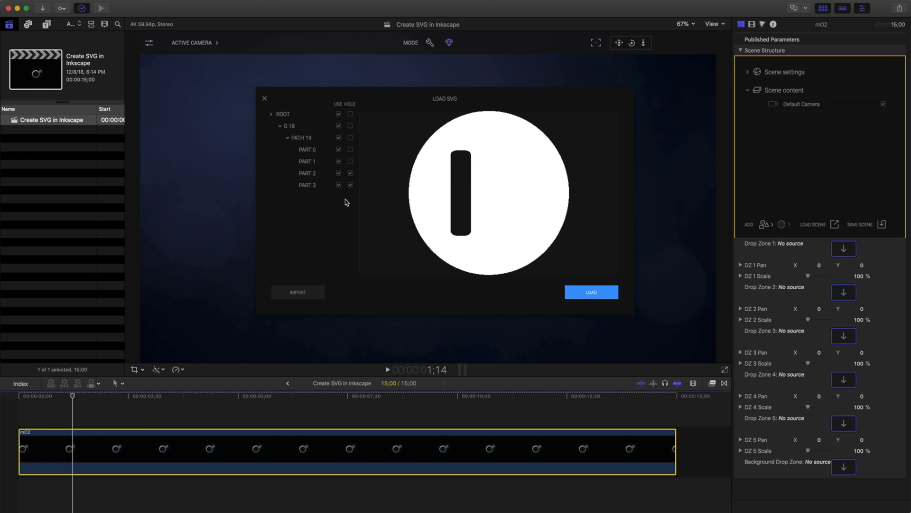
{"action": "left_click", "coordinate": [350, 185]}
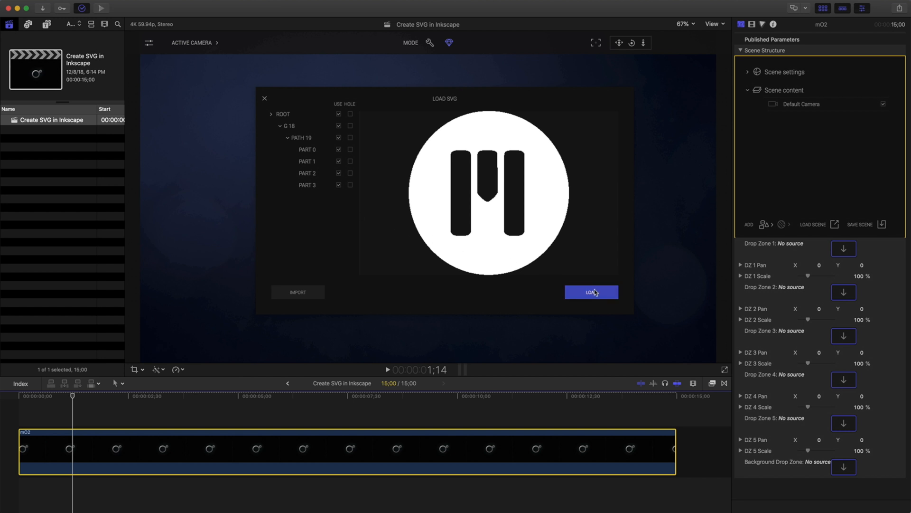
{"action": "mouse_move", "coordinate": [602, 293]}
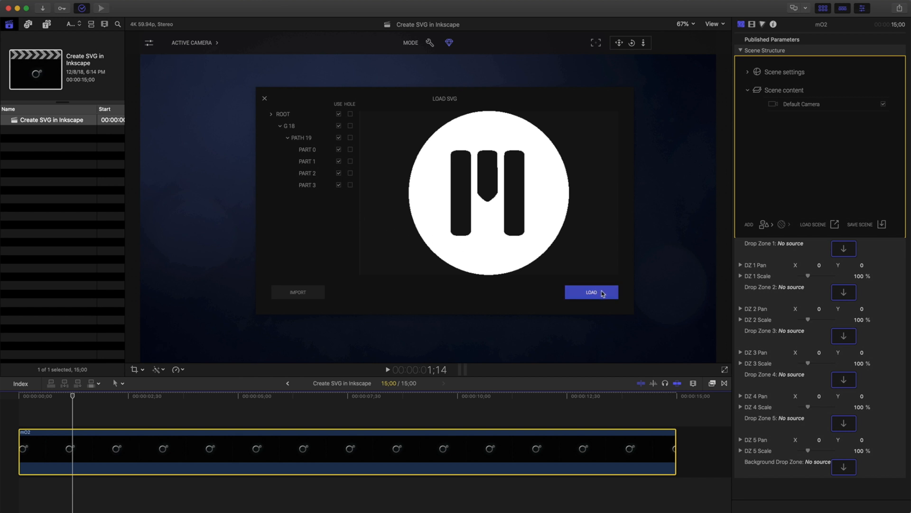
Step: Load Inkscape Logo.svg into mO2 as an extruded disc with recessed bars
{"action": "left_click", "coordinate": [591, 292]}
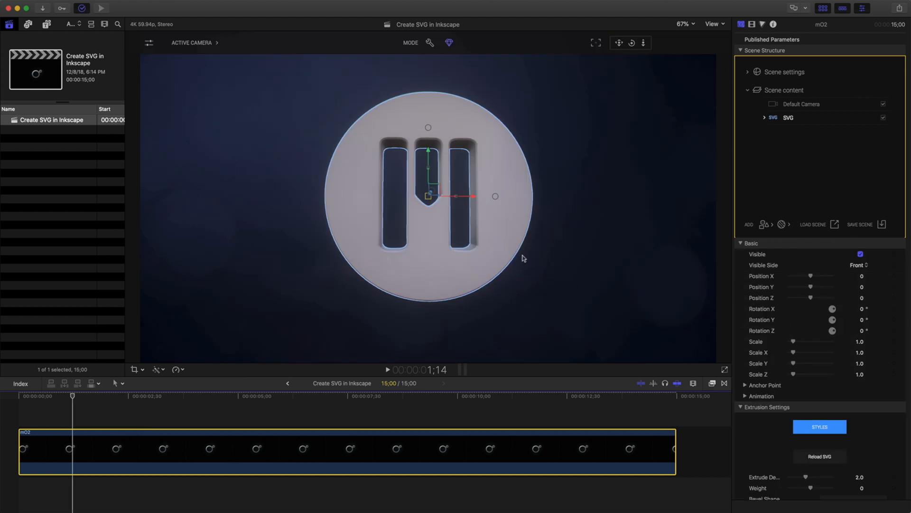
{"action": "mouse_move", "coordinate": [461, 211]}
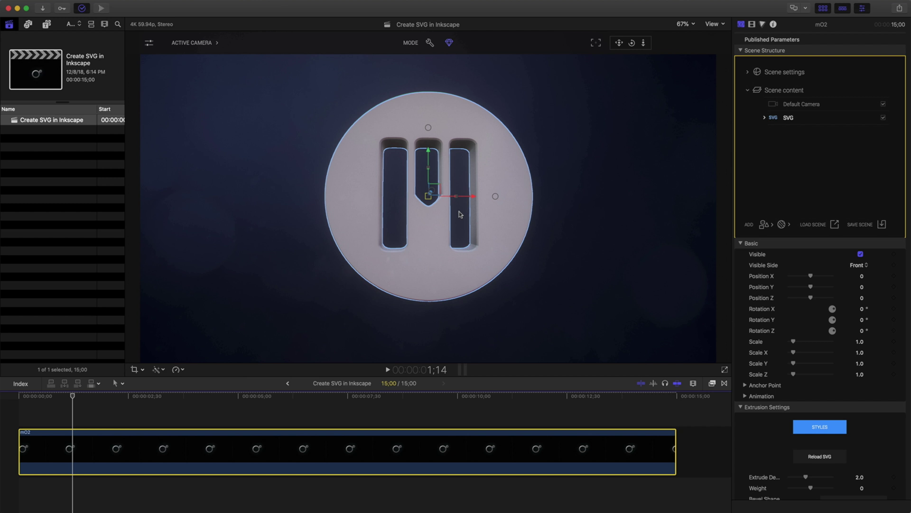
{"action": "left_click", "coordinate": [767, 224]}
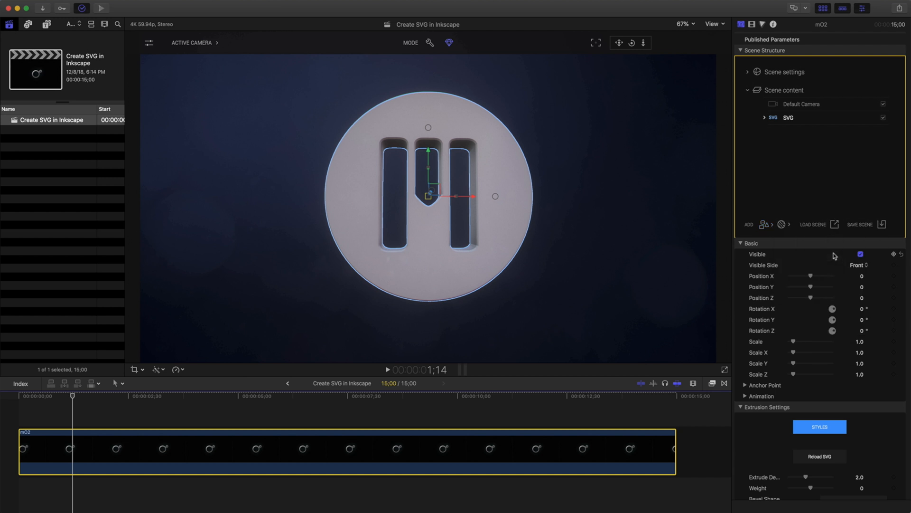
Step: Add a second SVG object and choose Inkscape Logo.svg again
{"action": "left_click", "coordinate": [819, 456]}
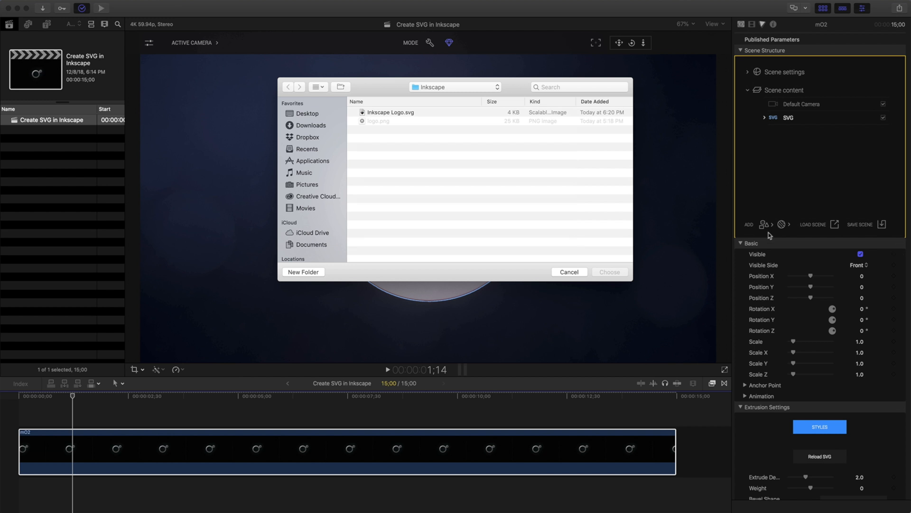
{"action": "left_click", "coordinate": [391, 112]}
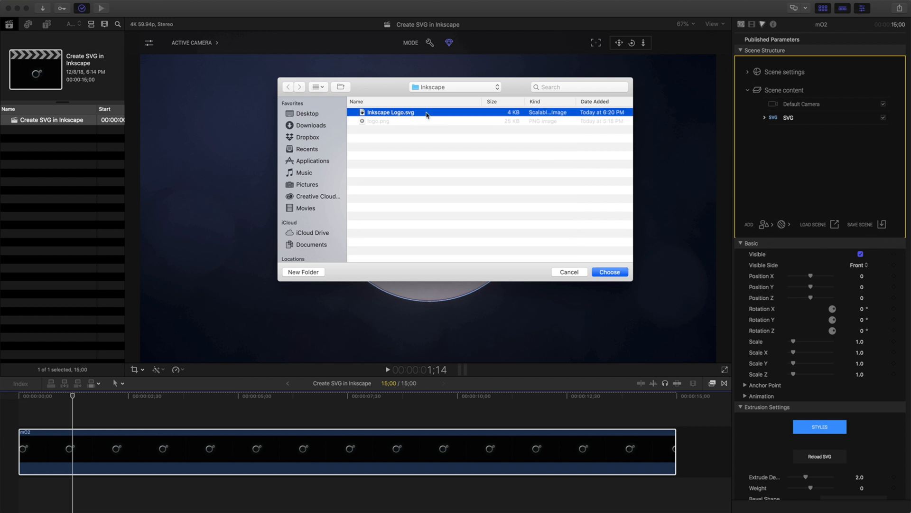
{"action": "left_click", "coordinate": [609, 272]}
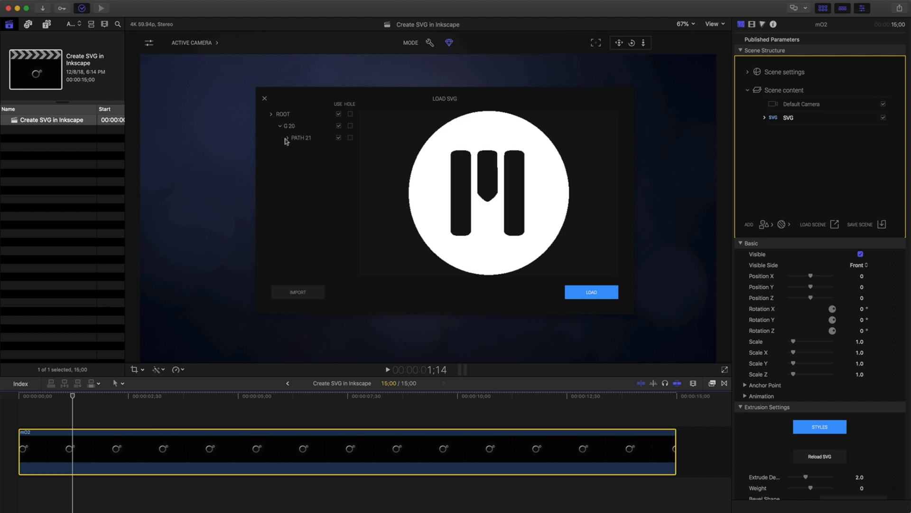
Step: Expand PATH 21, exclude PART 0 and change the Hole settings of the bar parts
{"action": "left_click", "coordinate": [287, 138]}
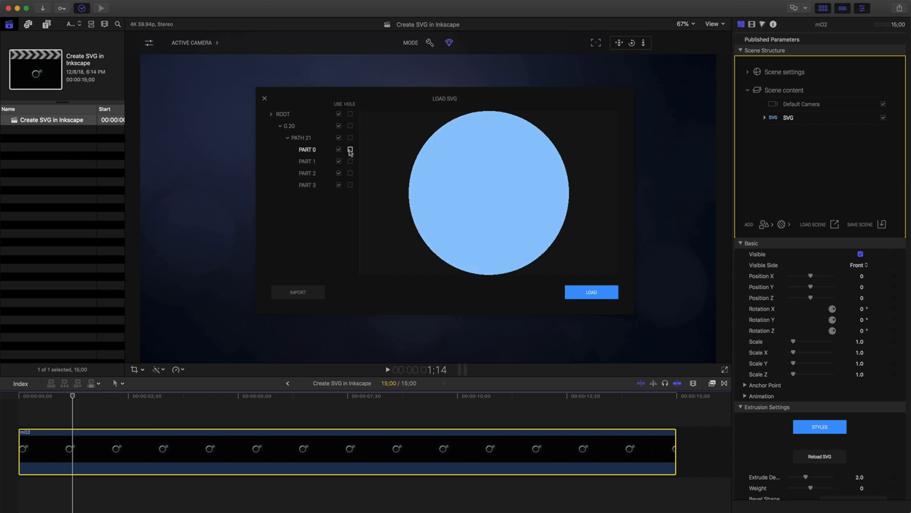
{"action": "left_click", "coordinate": [350, 150]}
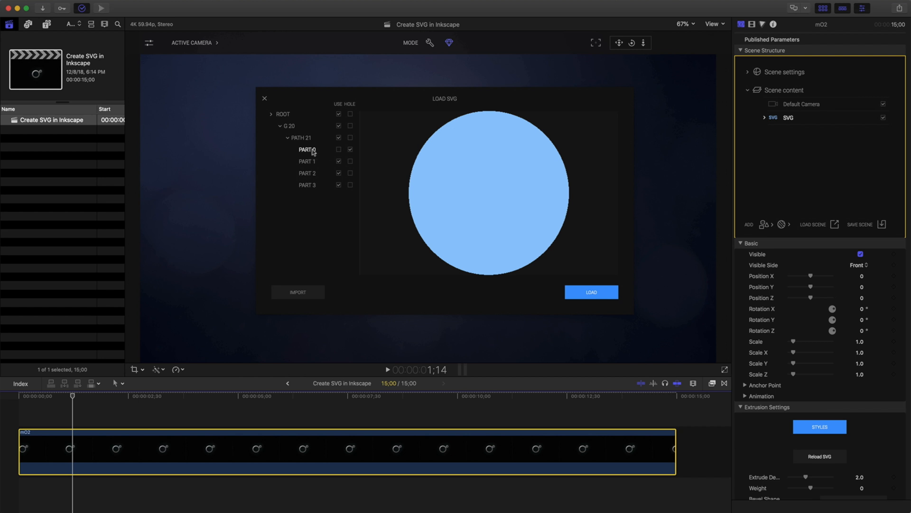
{"action": "left_click", "coordinate": [349, 161]}
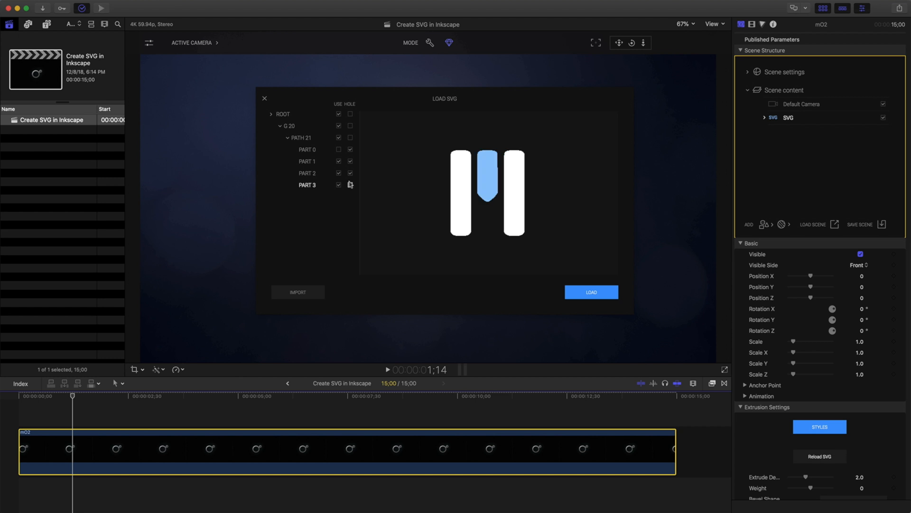
{"action": "left_click", "coordinate": [349, 184]}
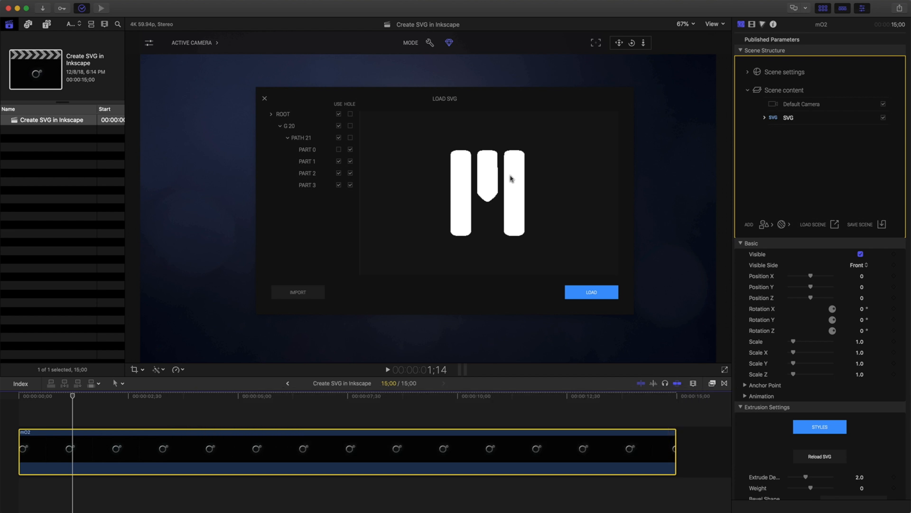
Step: Load the bars-only SVG, then select each SVG entry in Scene content
{"action": "left_click", "coordinate": [591, 291]}
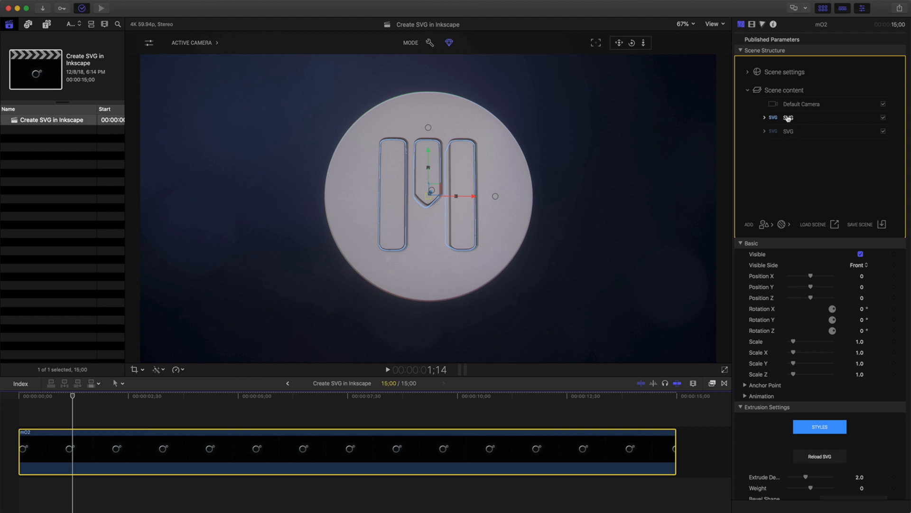
{"action": "left_click", "coordinate": [788, 131]}
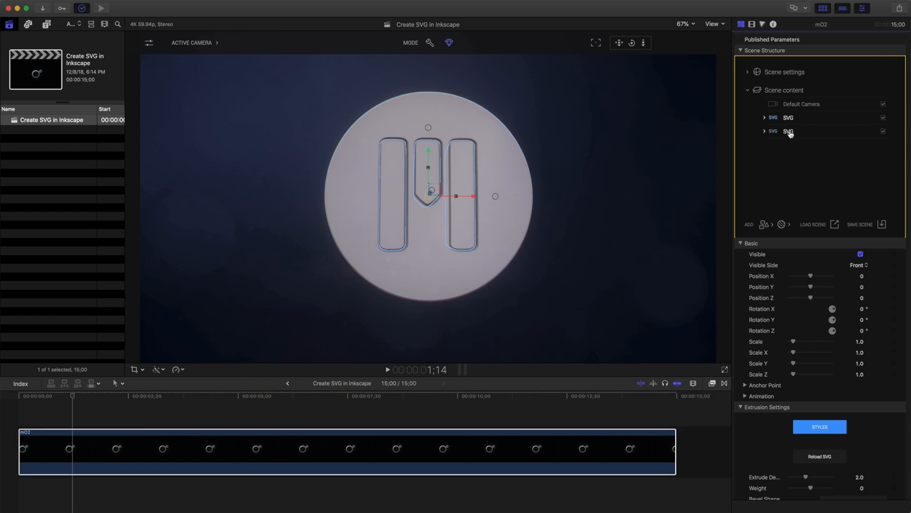
{"action": "left_click", "coordinate": [788, 131]}
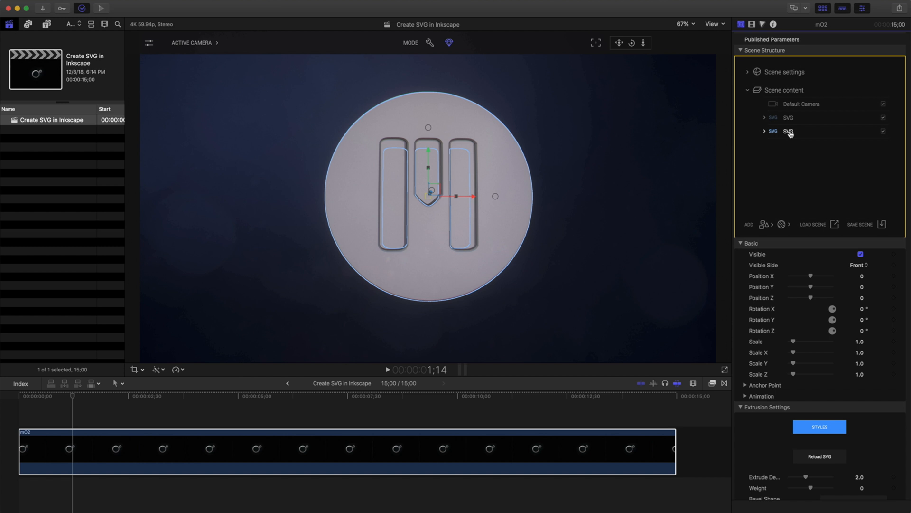
{"action": "left_click", "coordinate": [787, 117]}
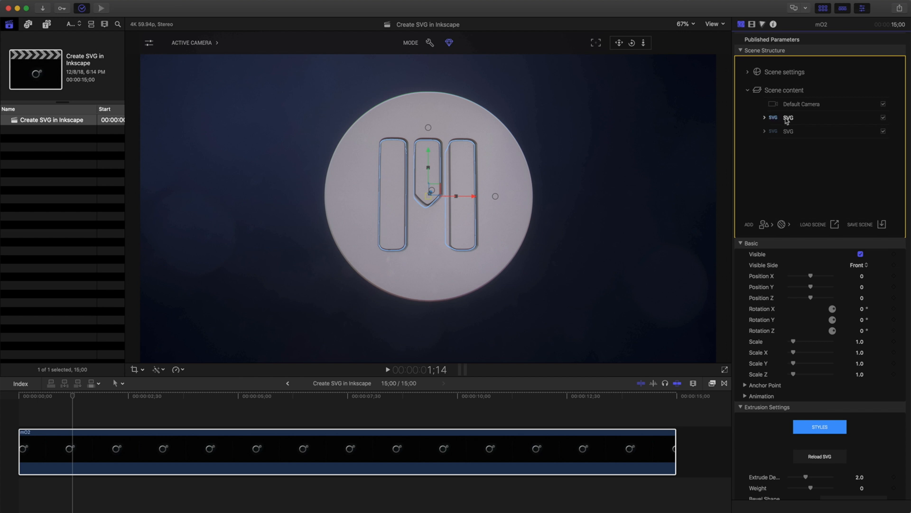
Step: Apply the Aluminium material from the library to the three-bar SVG object
{"action": "left_click", "coordinate": [782, 225]}
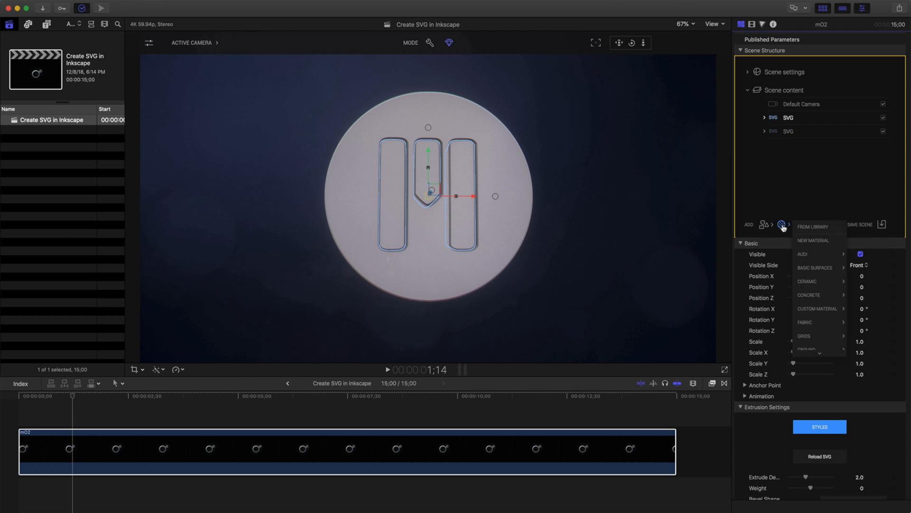
{"action": "mouse_move", "coordinate": [814, 226]}
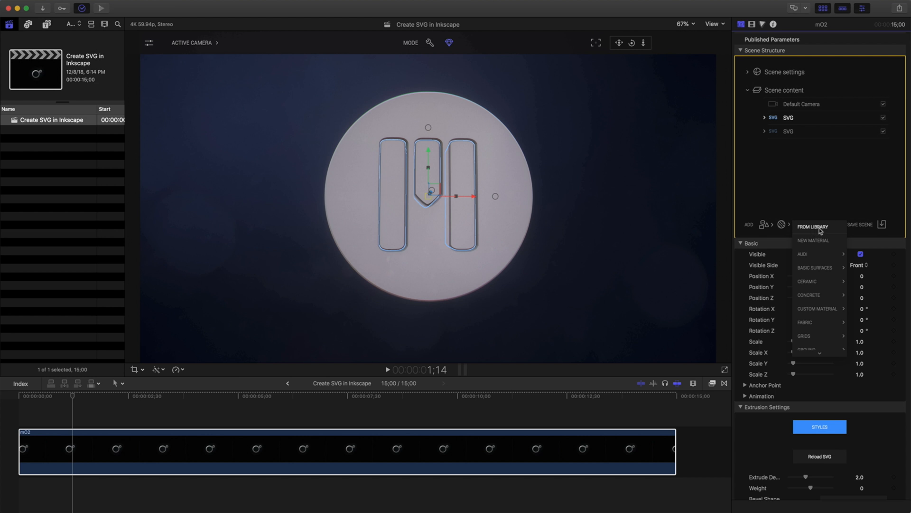
{"action": "left_click", "coordinate": [813, 226]}
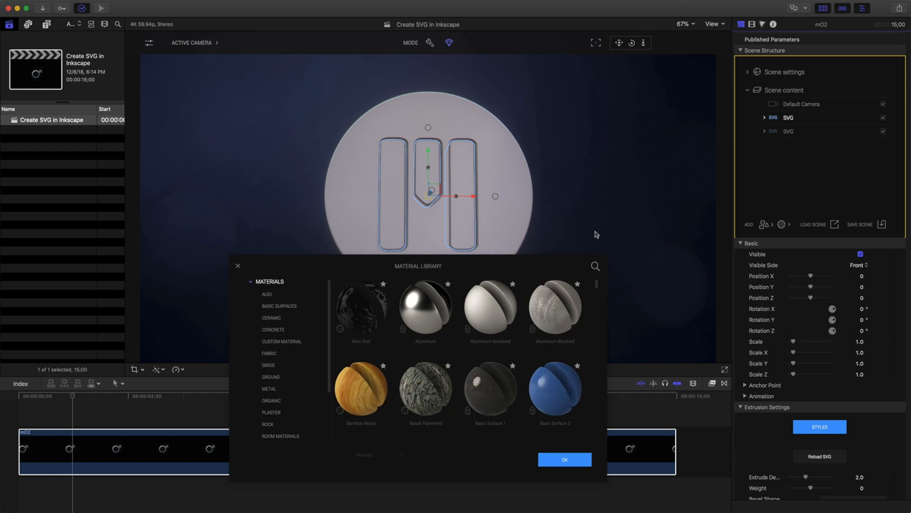
{"action": "mouse_move", "coordinate": [426, 310]}
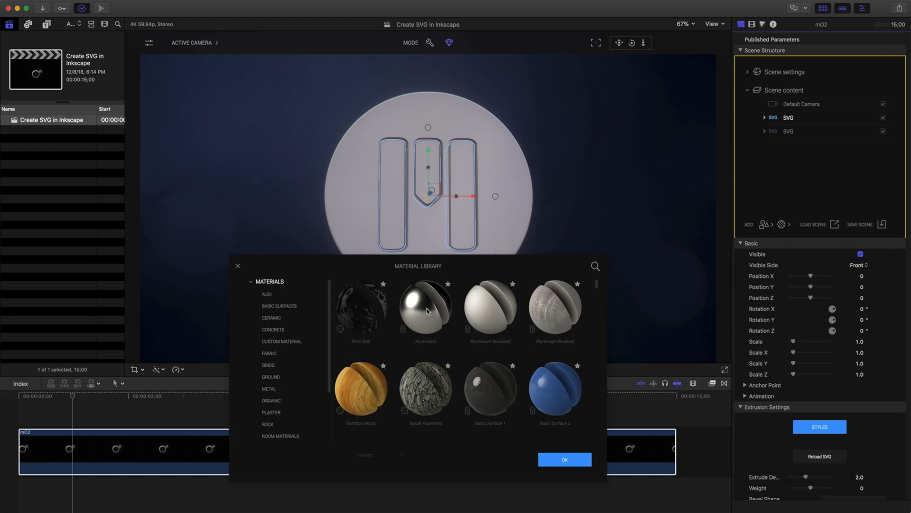
{"action": "left_click", "coordinate": [427, 306]}
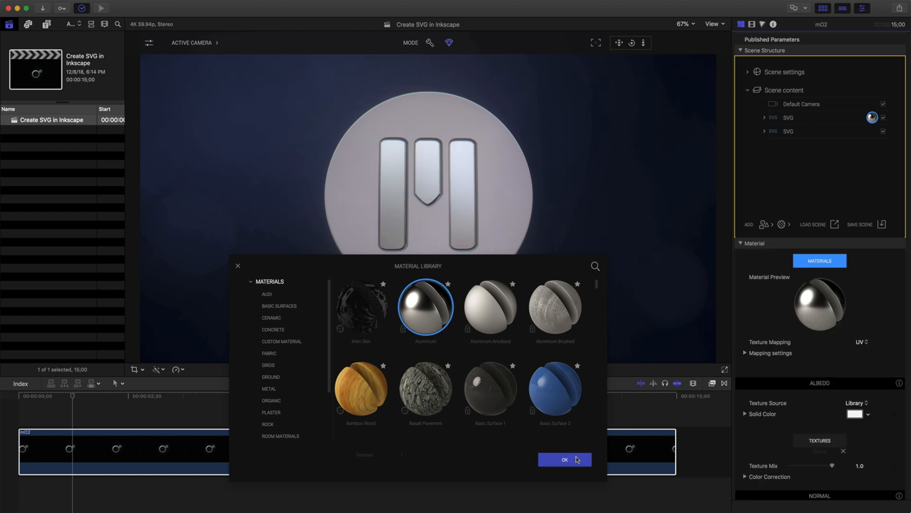
{"action": "left_click", "coordinate": [564, 459]}
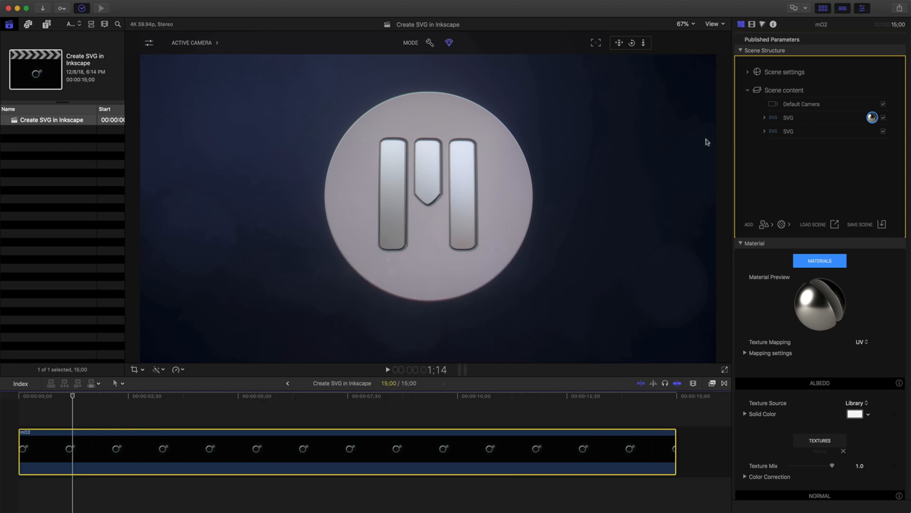
{"action": "mouse_move", "coordinate": [788, 132]}
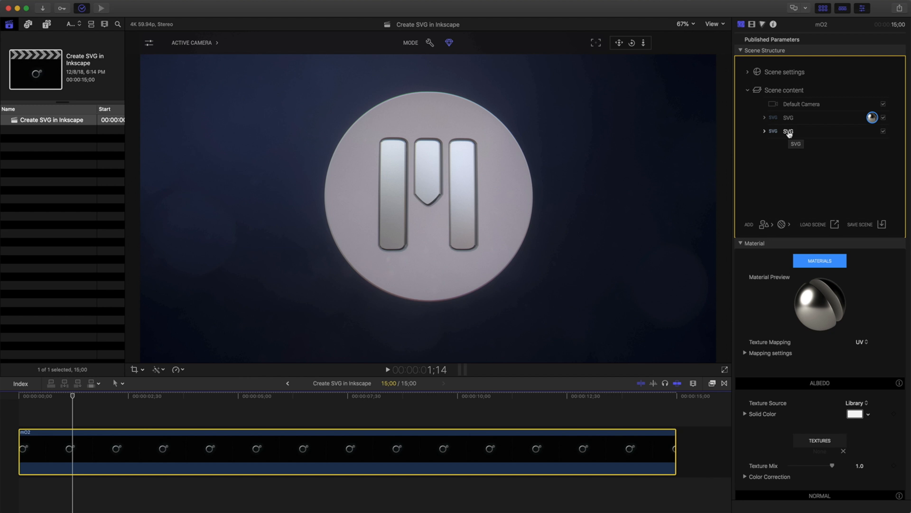
Step: Select the disc SVG object and expand it to show Face, Bevel and Body
{"action": "left_click", "coordinate": [787, 131]}
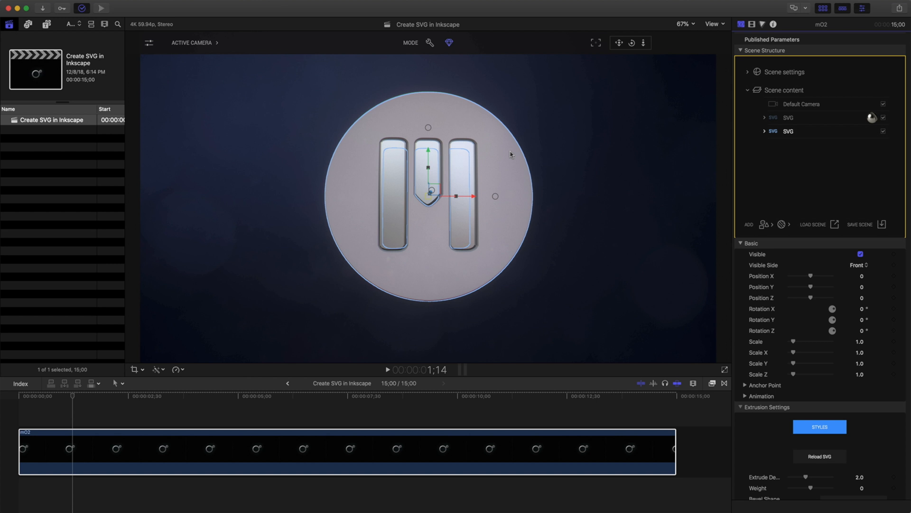
{"action": "mouse_move", "coordinate": [575, 153]}
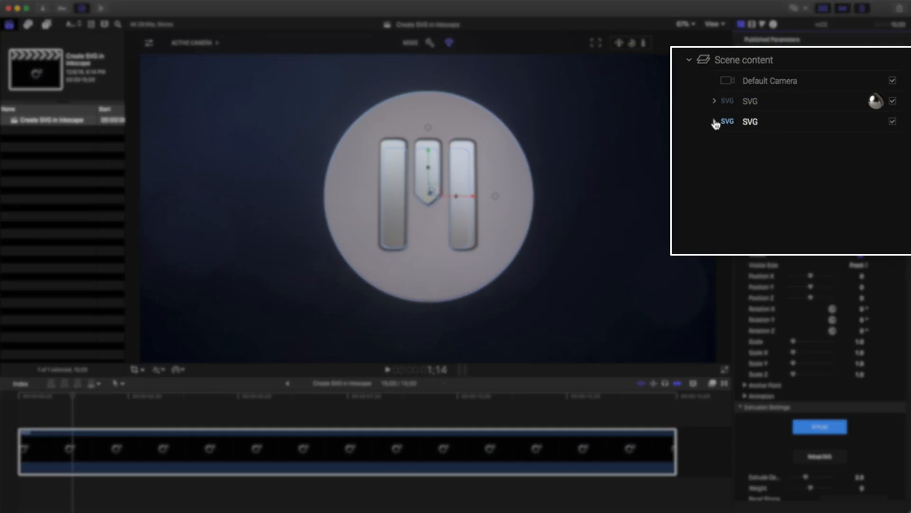
{"action": "left_click", "coordinate": [714, 122]}
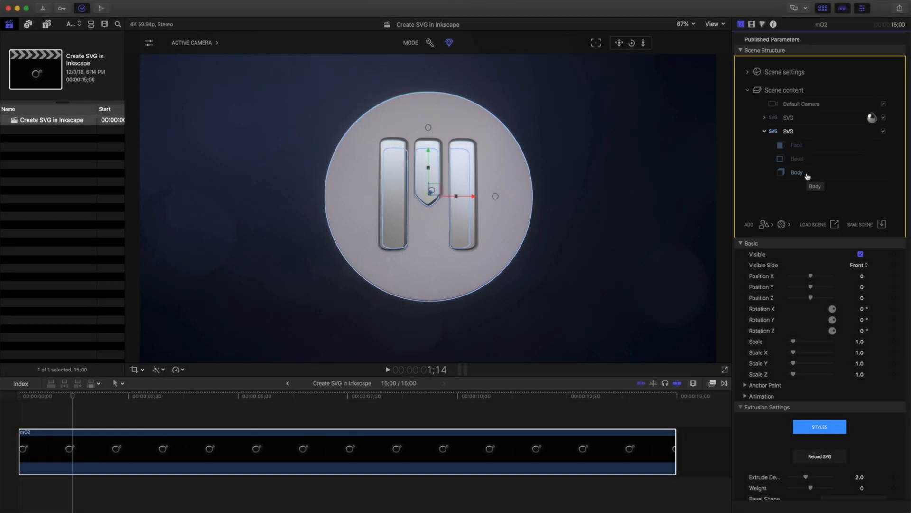
{"action": "mouse_move", "coordinate": [797, 152]}
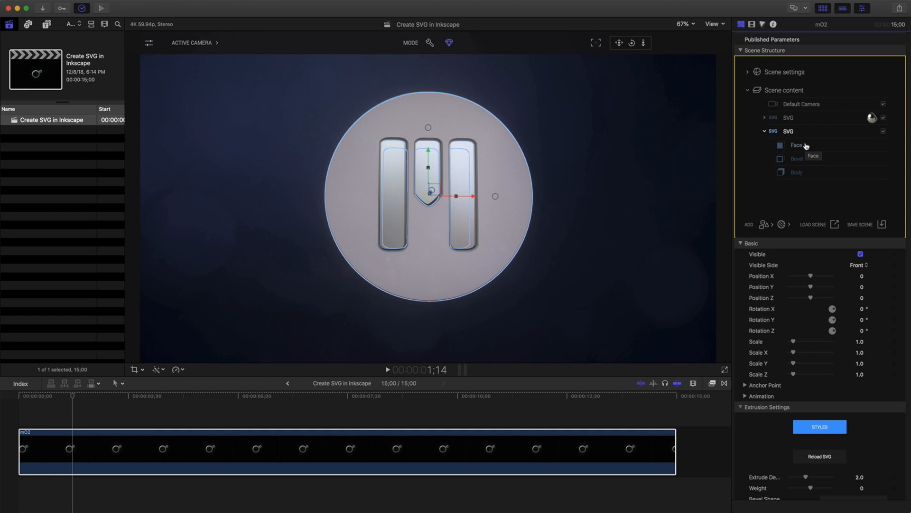
{"action": "mouse_move", "coordinate": [802, 132]}
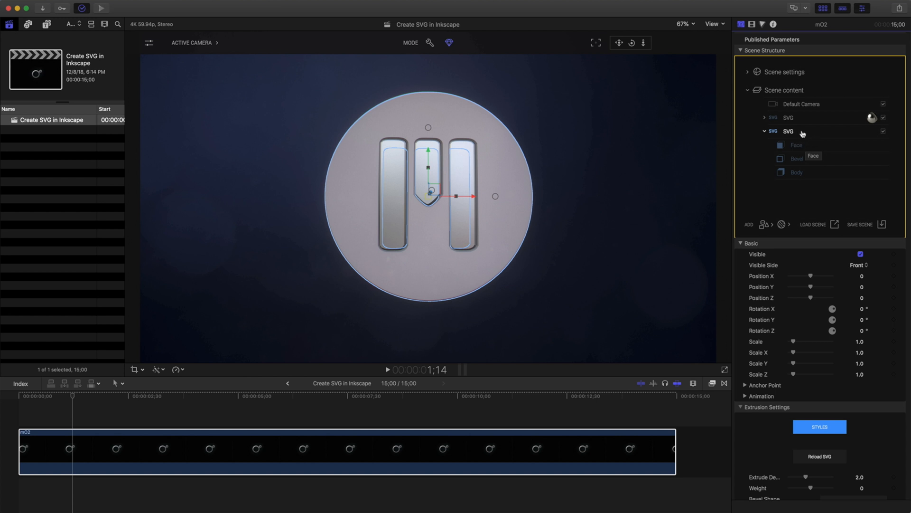
{"action": "mouse_move", "coordinate": [776, 145]}
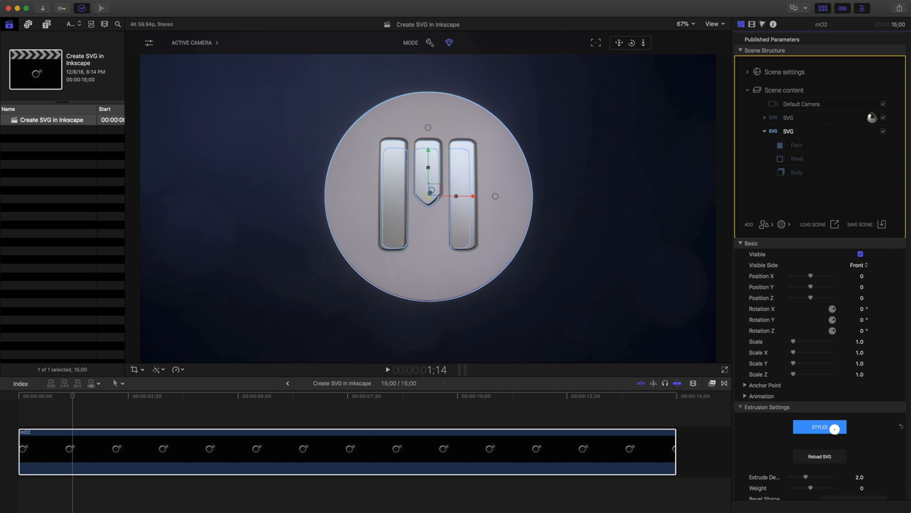
Step: Choose the Plastic preset from the extrusion STYLES library for the disc
{"action": "left_click", "coordinate": [818, 427]}
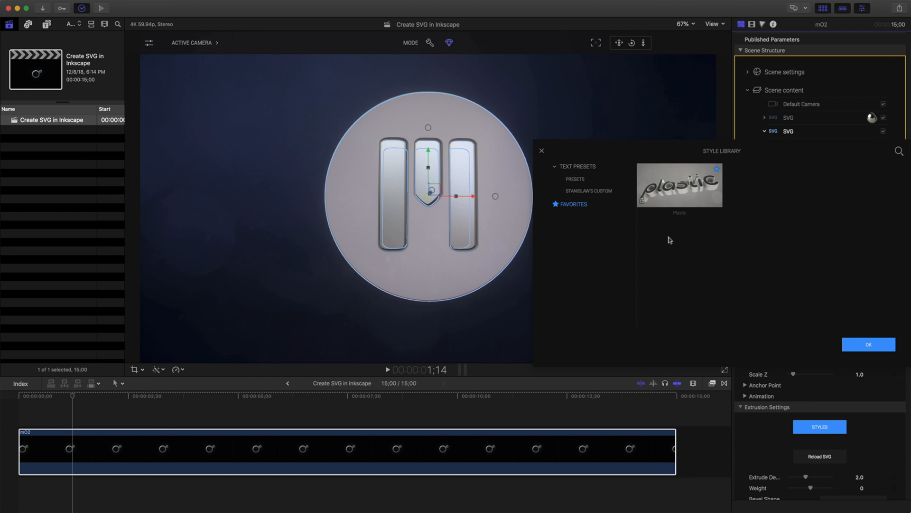
{"action": "mouse_move", "coordinate": [705, 197]}
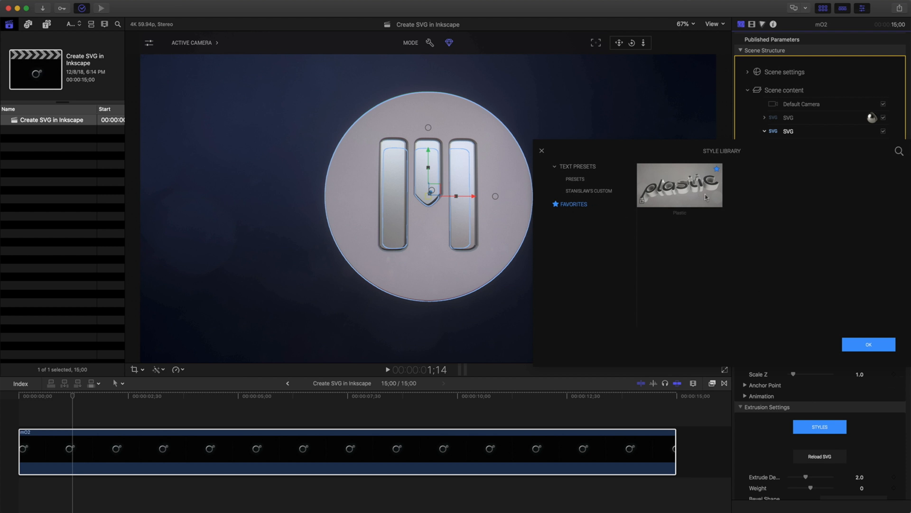
{"action": "left_click", "coordinate": [678, 185]}
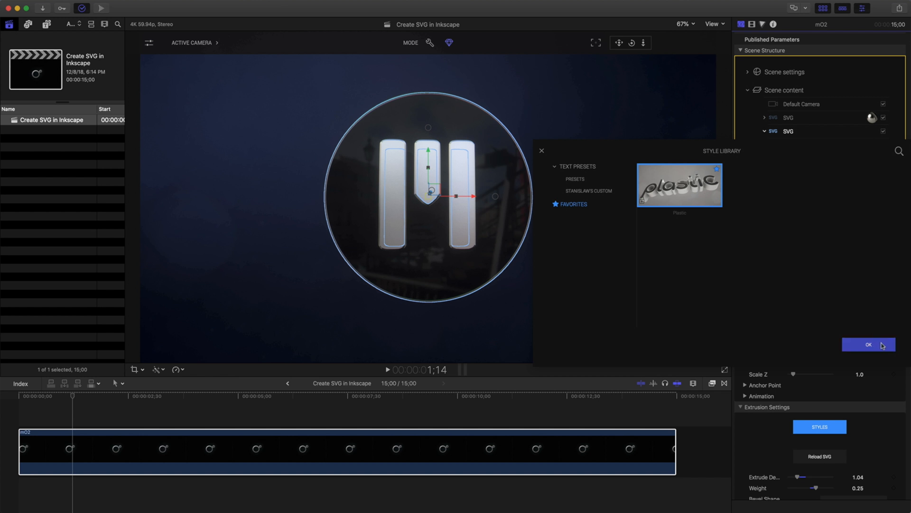
{"action": "left_click", "coordinate": [868, 345]}
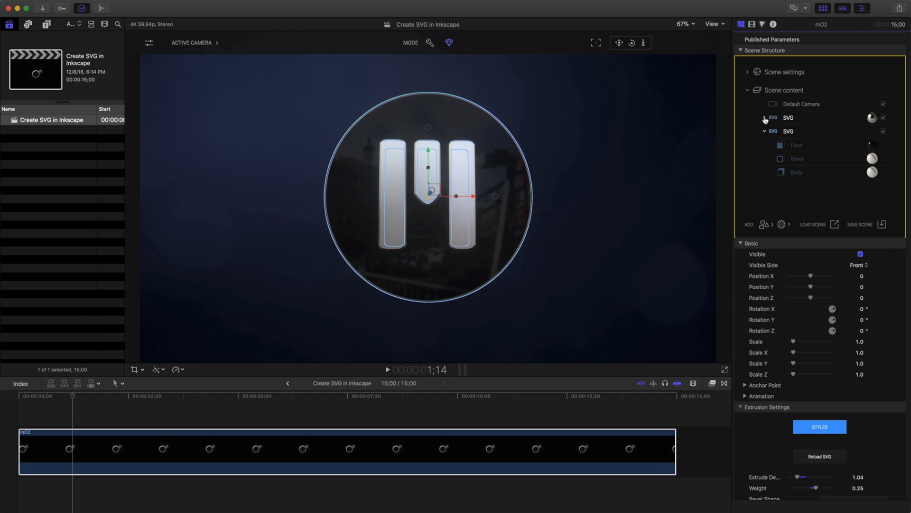
Step: Expand the bars SVG object to view its parts, then collapse it again
{"action": "left_click", "coordinate": [764, 117]}
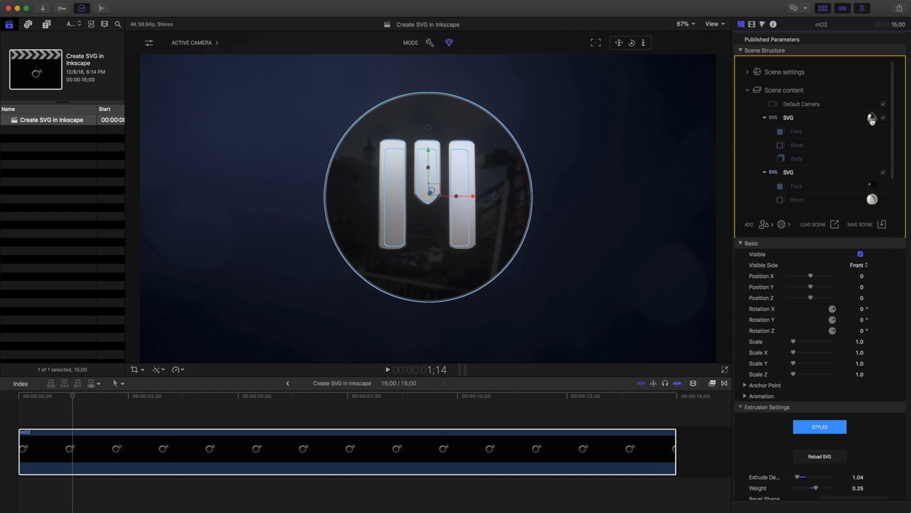
{"action": "mouse_move", "coordinate": [787, 120]}
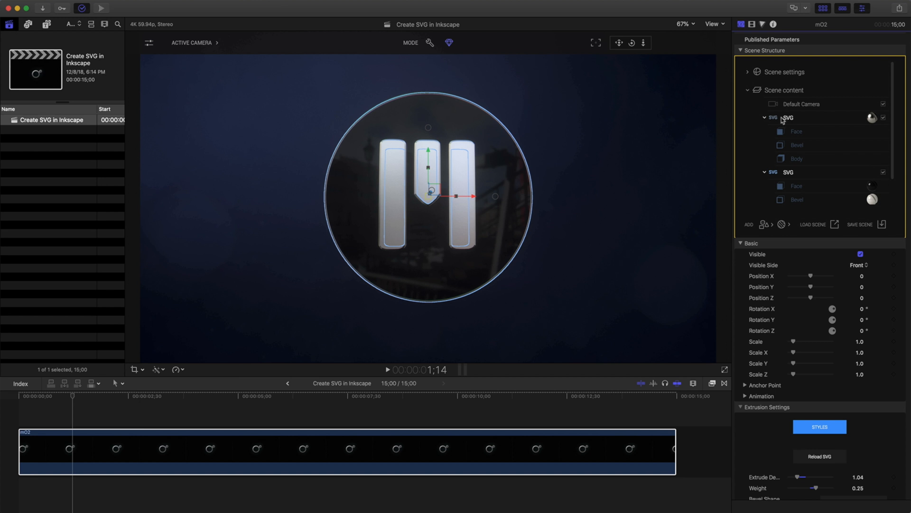
{"action": "left_click", "coordinate": [764, 116]}
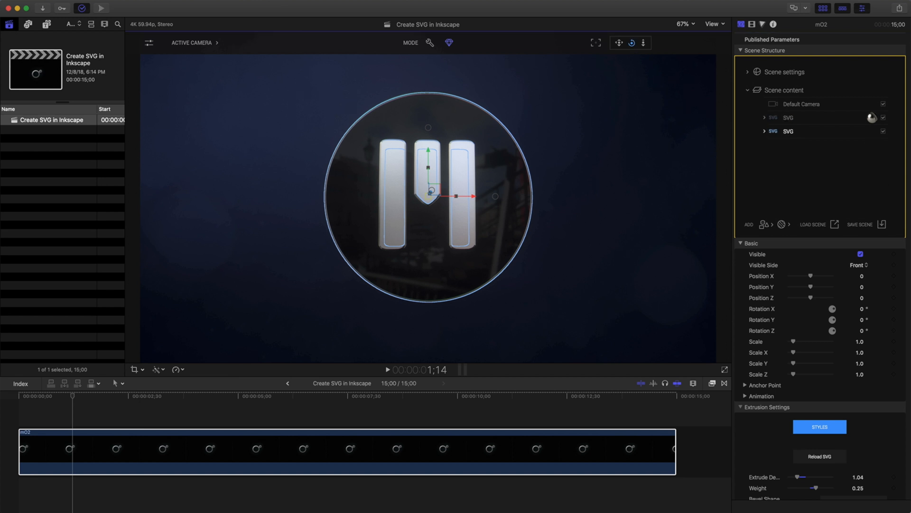